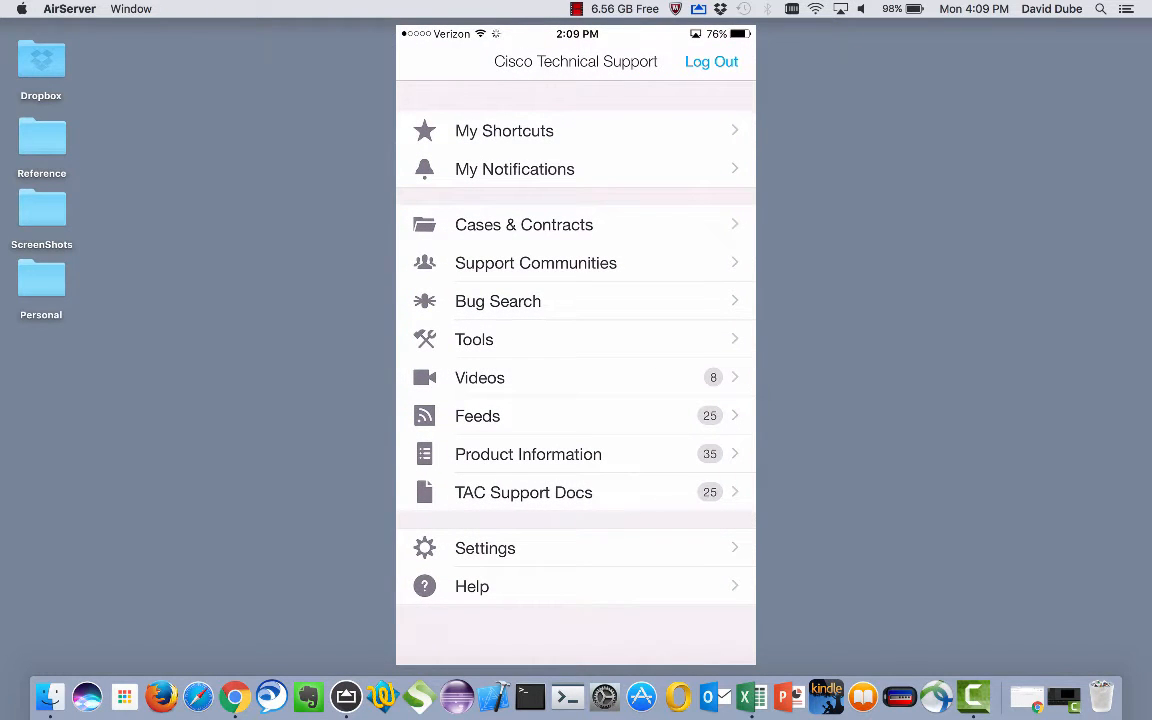
- Go to Cases & Contracts and list All Open Cases, showing the single test case
{"action": "left_click", "coordinate": [523, 224]}
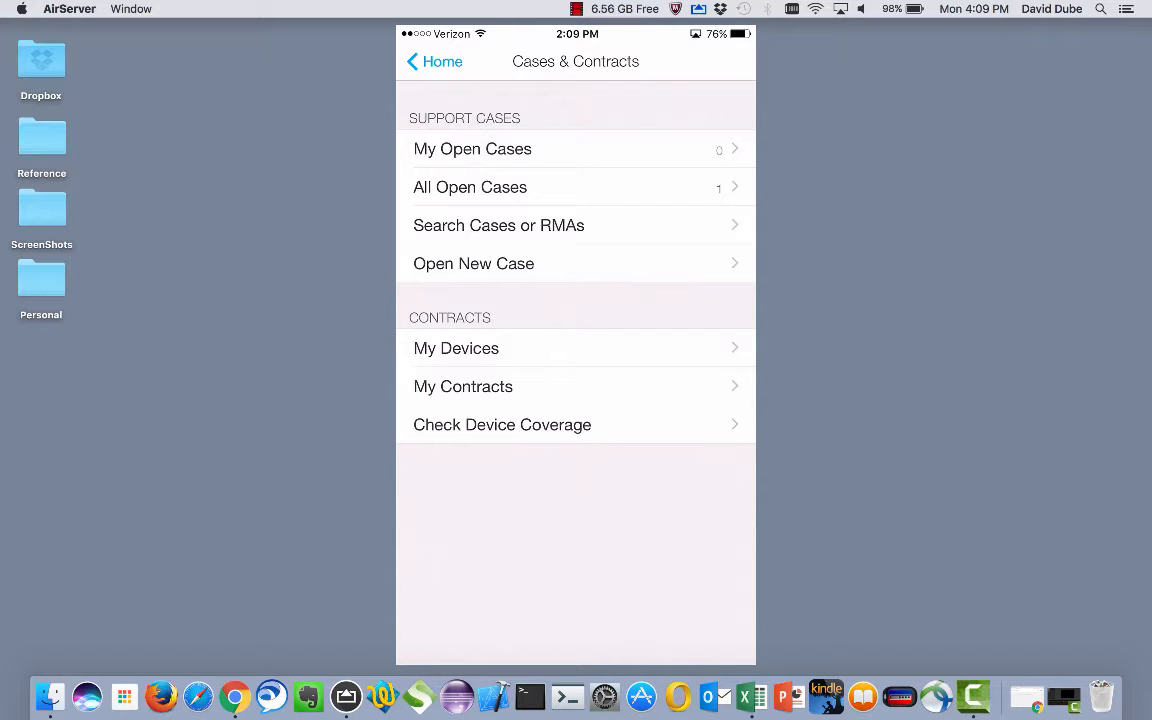
{"action": "left_click", "coordinate": [472, 148]}
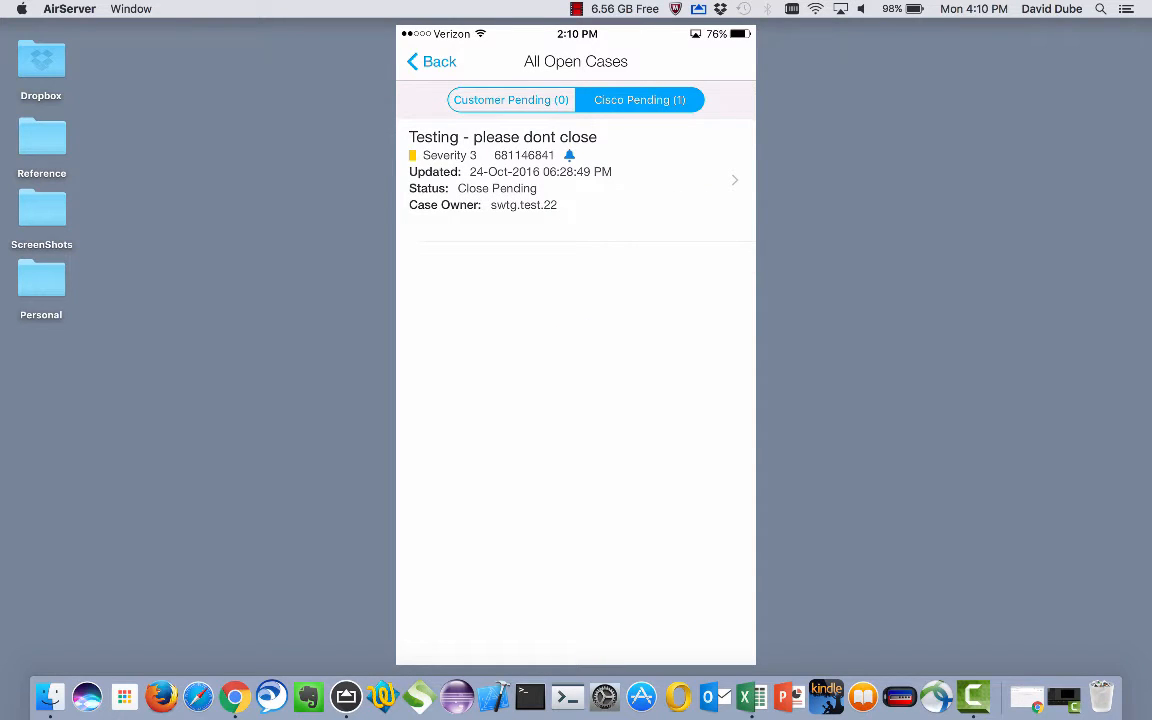
- Open the 'Testing - please dont close' case details, view its actions, and cancel
{"action": "left_click", "coordinate": [575, 170]}
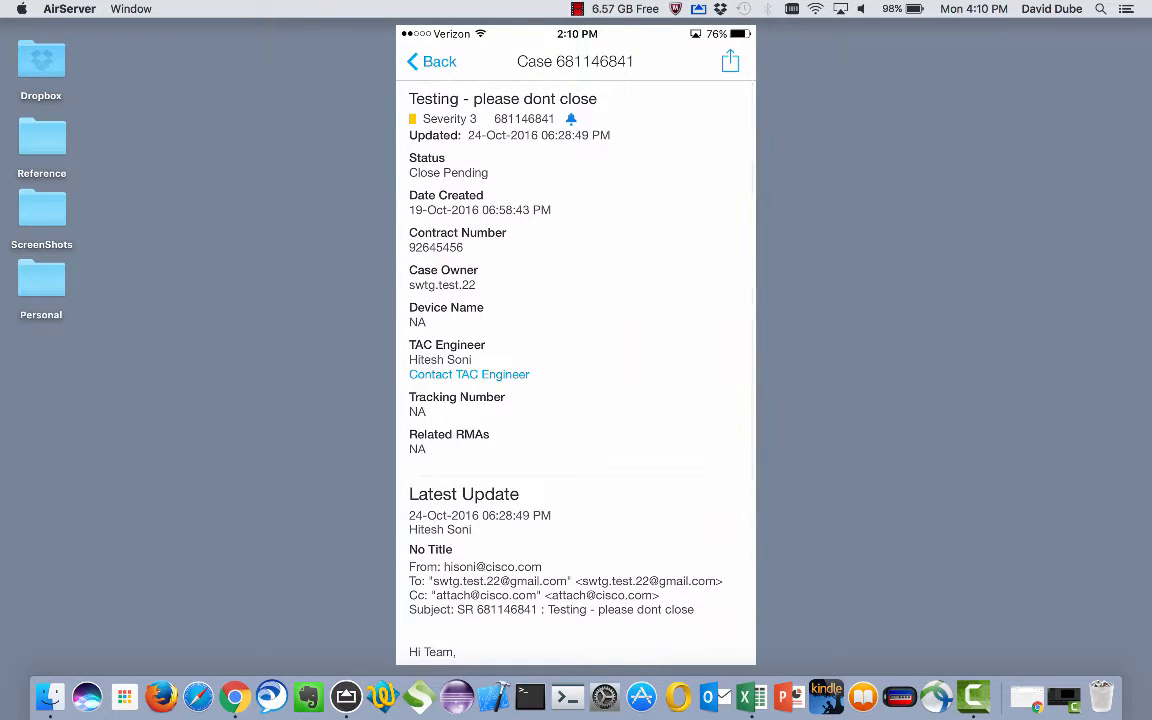
{"action": "left_click", "coordinate": [730, 61]}
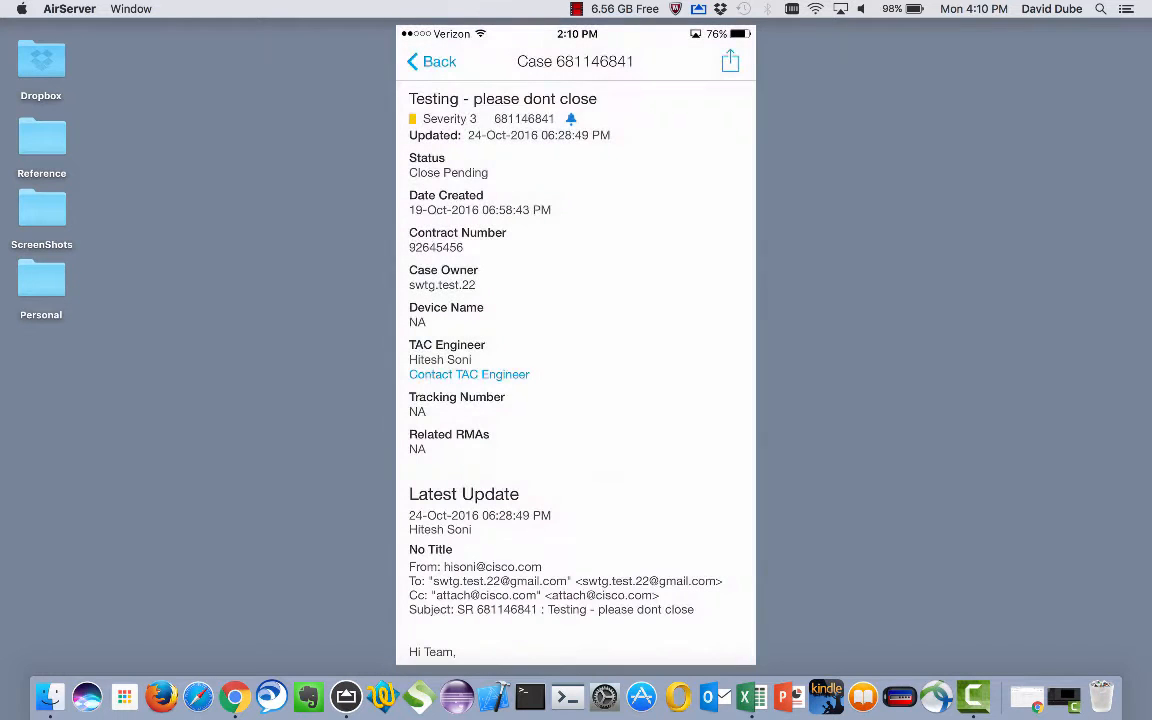
{"action": "left_click", "coordinate": [571, 119]}
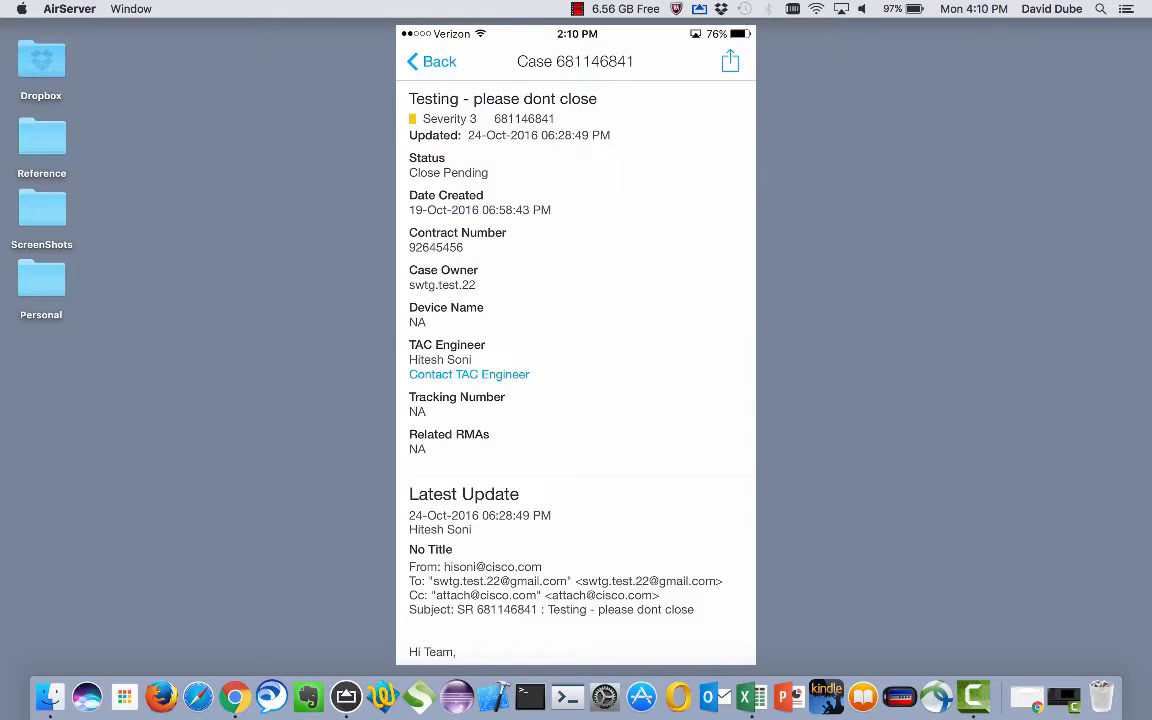
{"action": "left_click", "coordinate": [730, 61]}
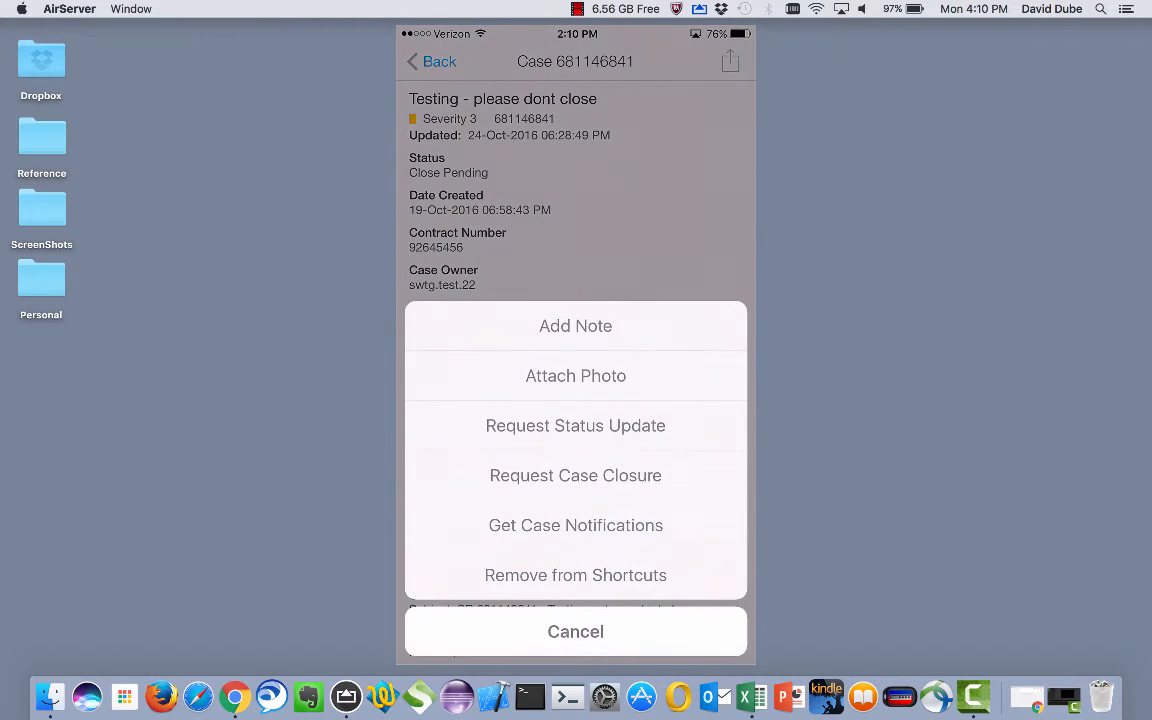
{"action": "left_click", "coordinate": [575, 525]}
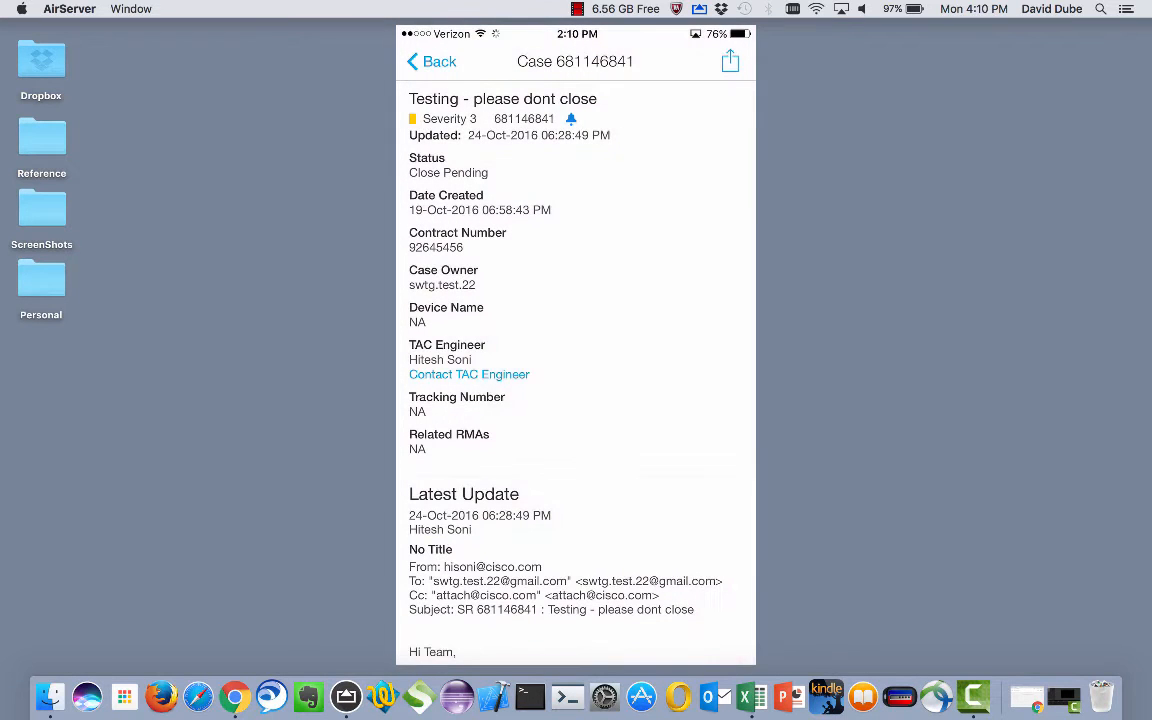
- Navigate back from the test case to Home and reopen Cases & Contracts
{"action": "left_click", "coordinate": [430, 61]}
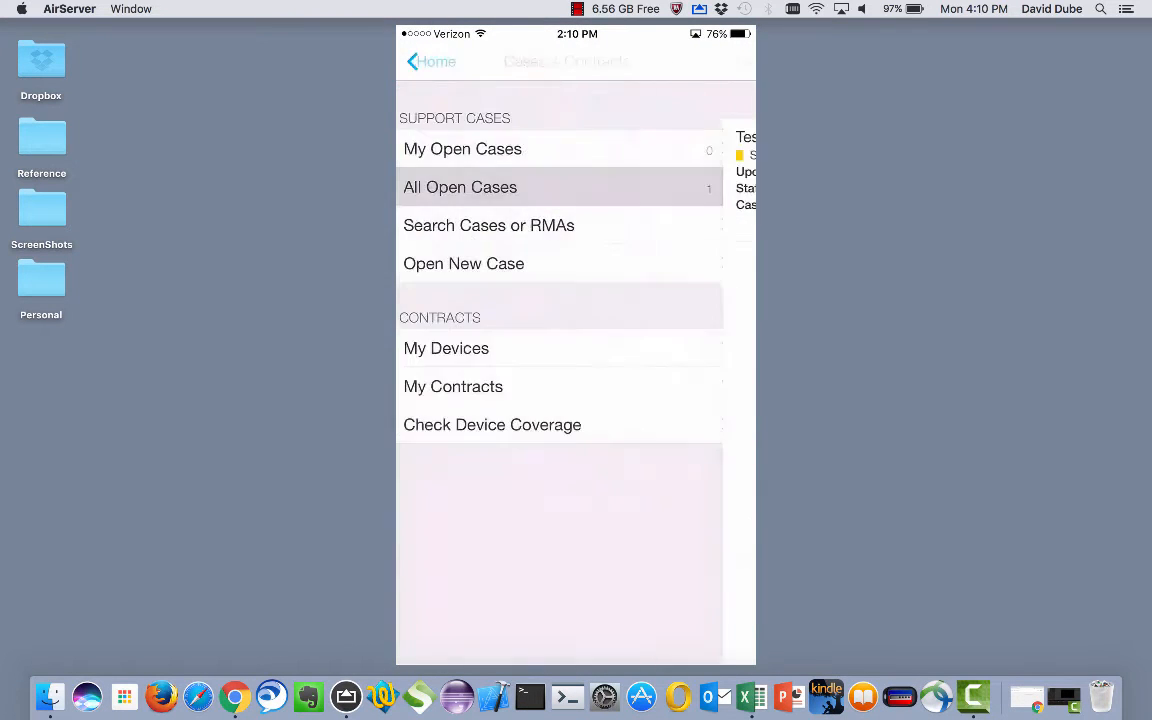
{"action": "left_click", "coordinate": [429, 61]}
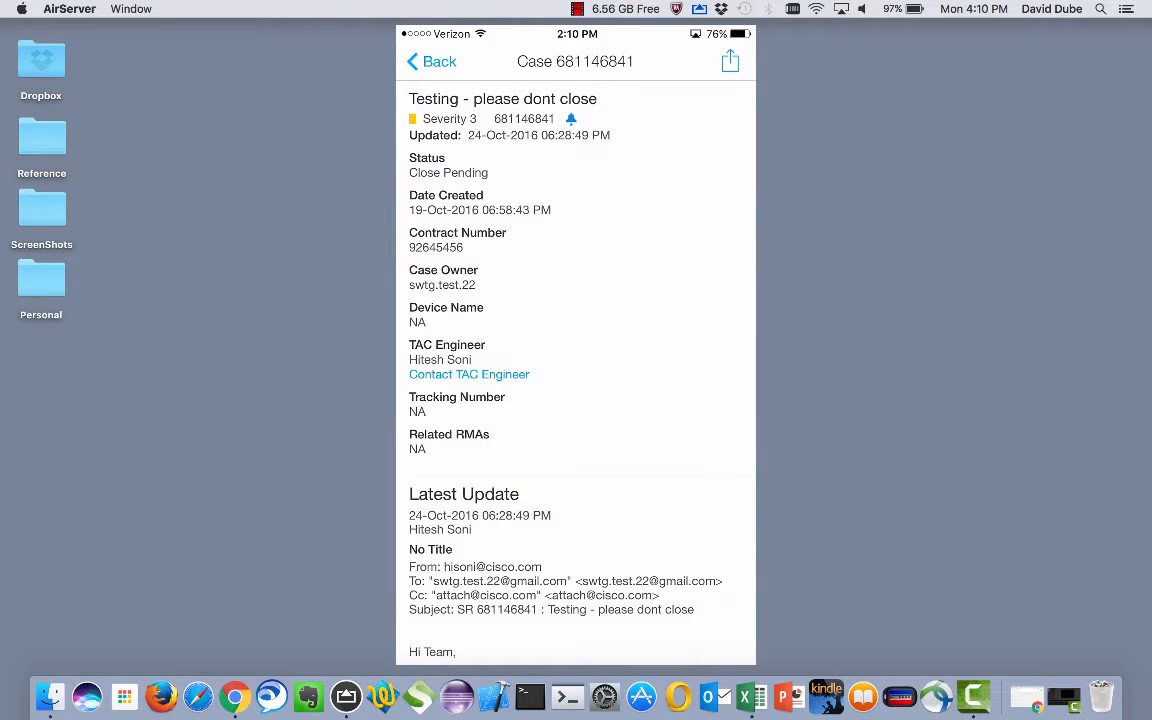
{"action": "left_click", "coordinate": [730, 61]}
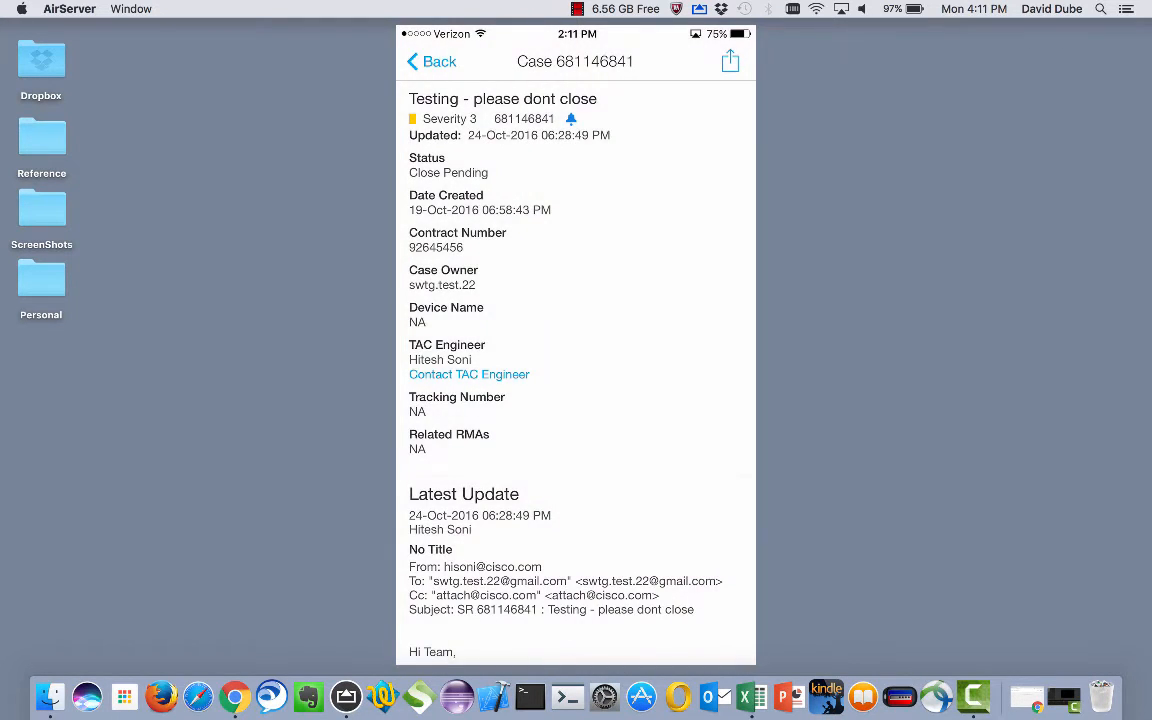
{"action": "left_click", "coordinate": [430, 61]}
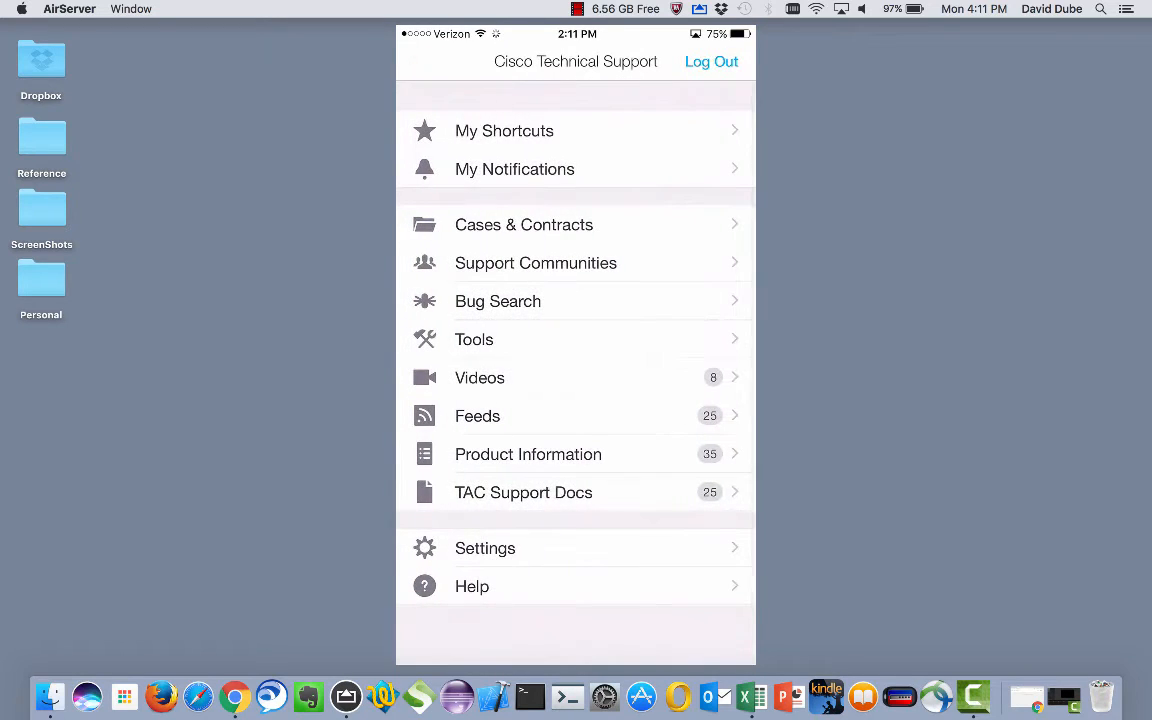
{"action": "left_click", "coordinate": [523, 224]}
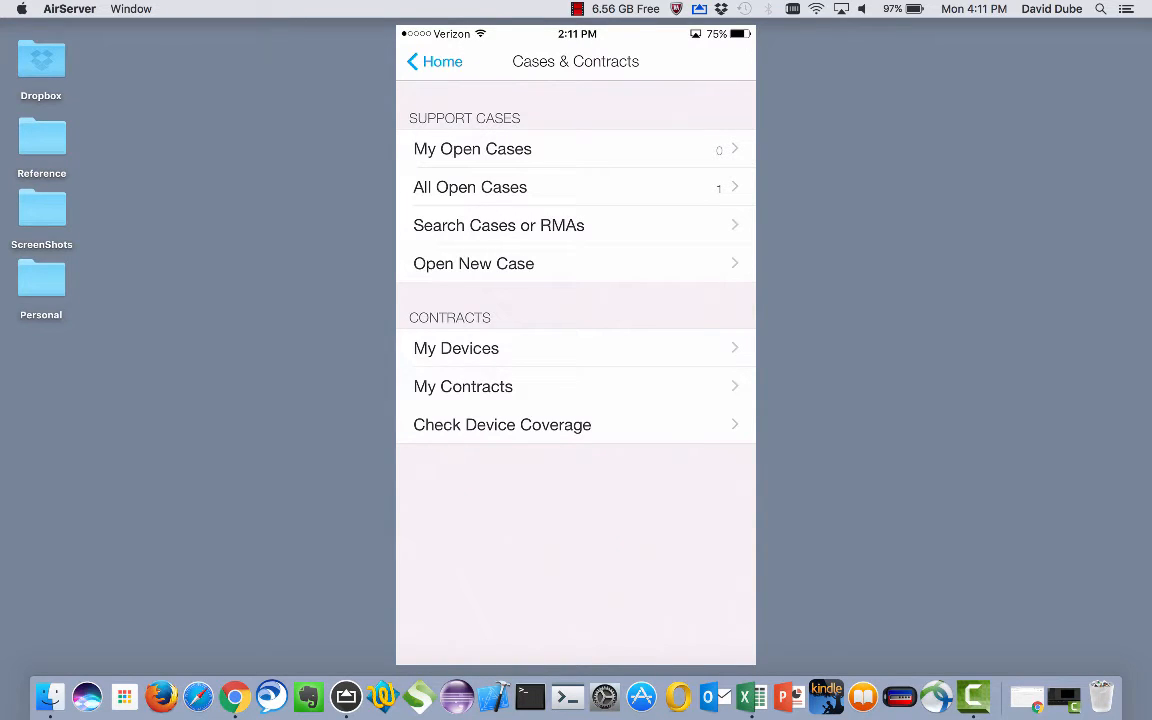
- Open Search Cases or RMAs and review the Title or Description search-on options
{"action": "left_click", "coordinate": [498, 225]}
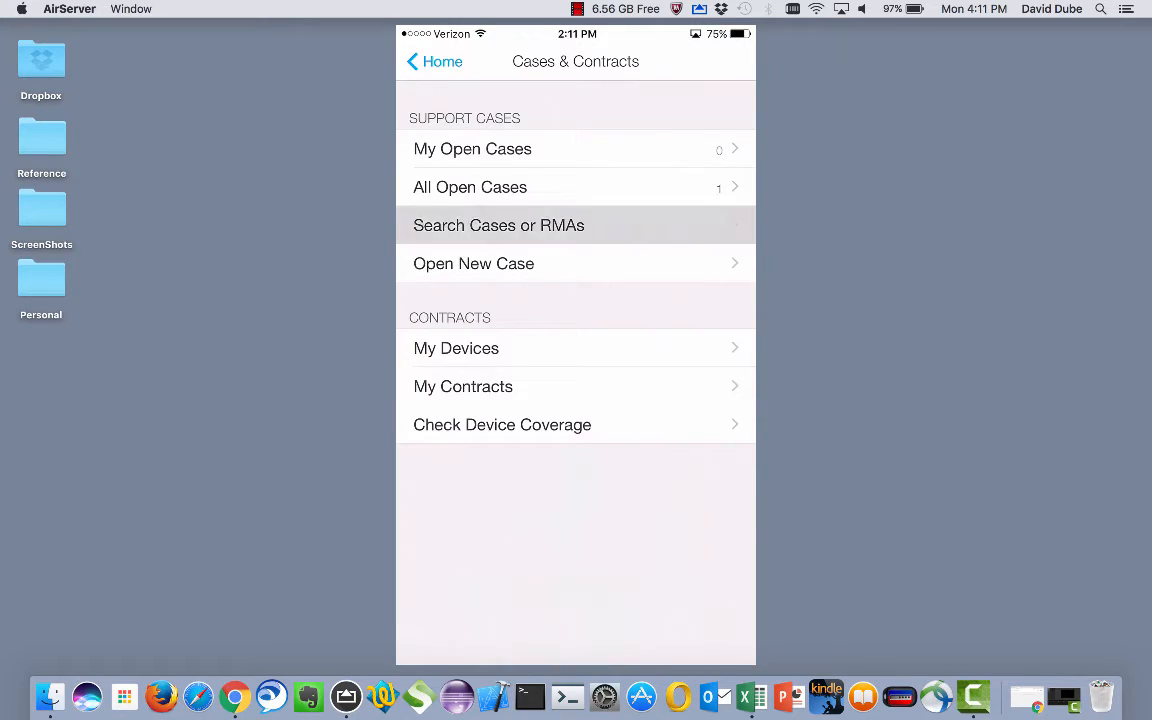
{"action": "left_click", "coordinate": [498, 225]}
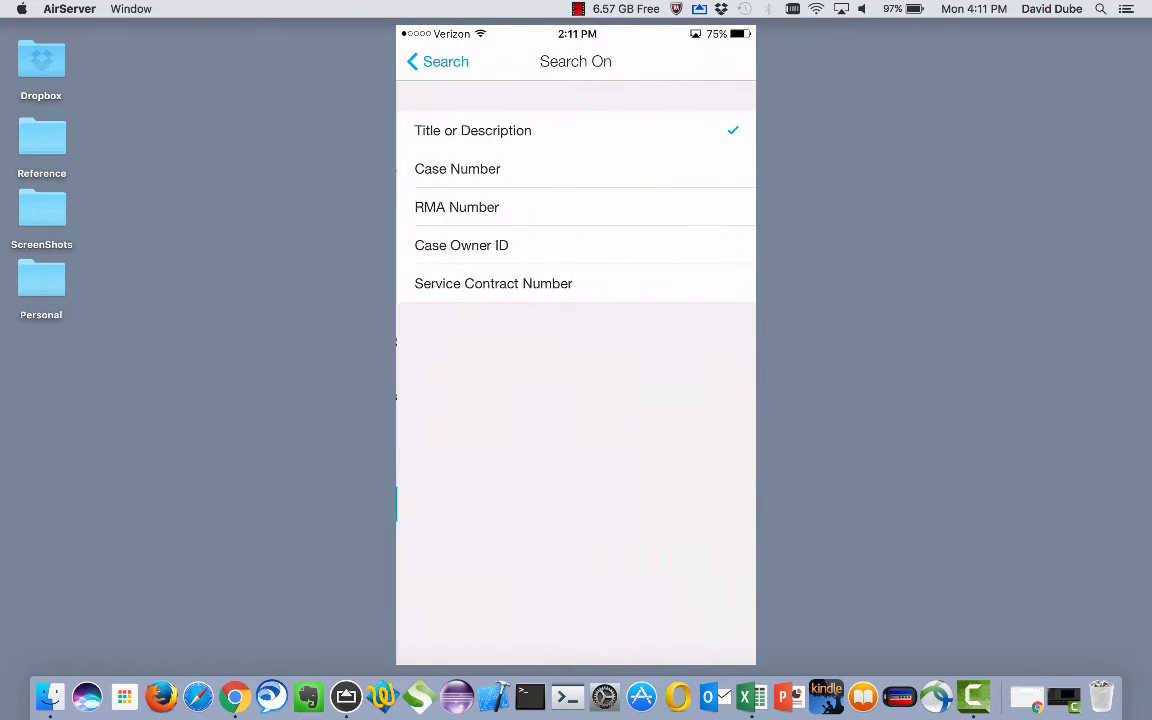
{"action": "left_click", "coordinate": [430, 61]}
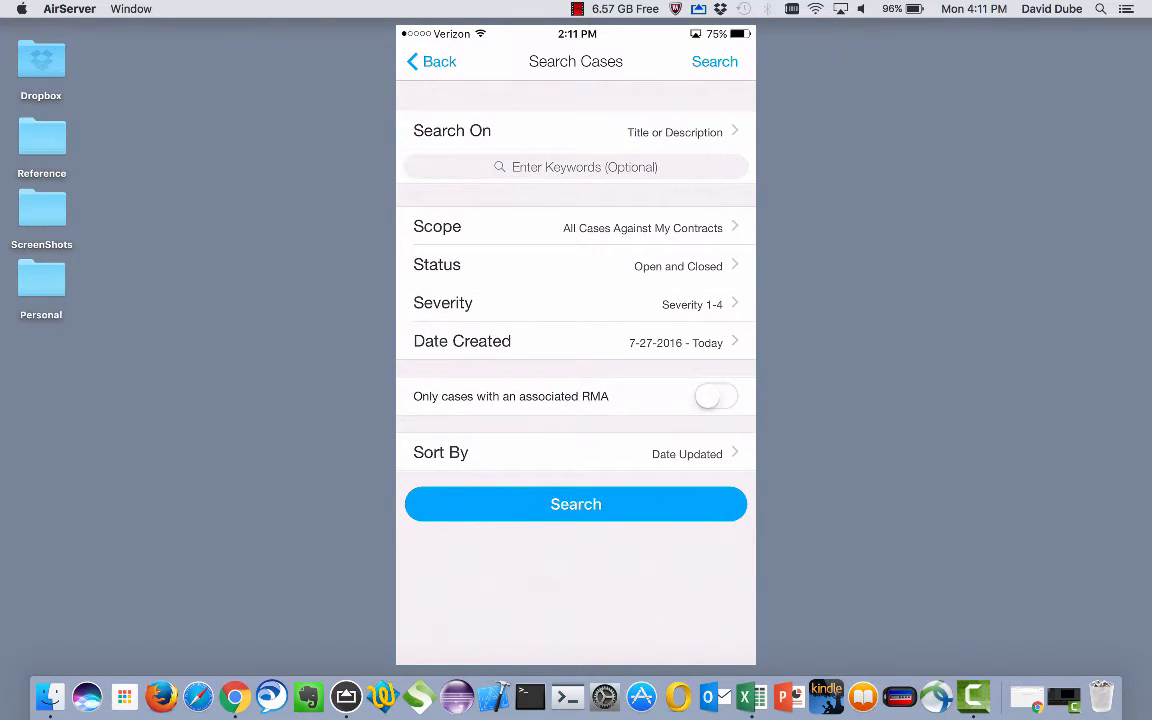
{"action": "left_click", "coordinate": [575, 503]}
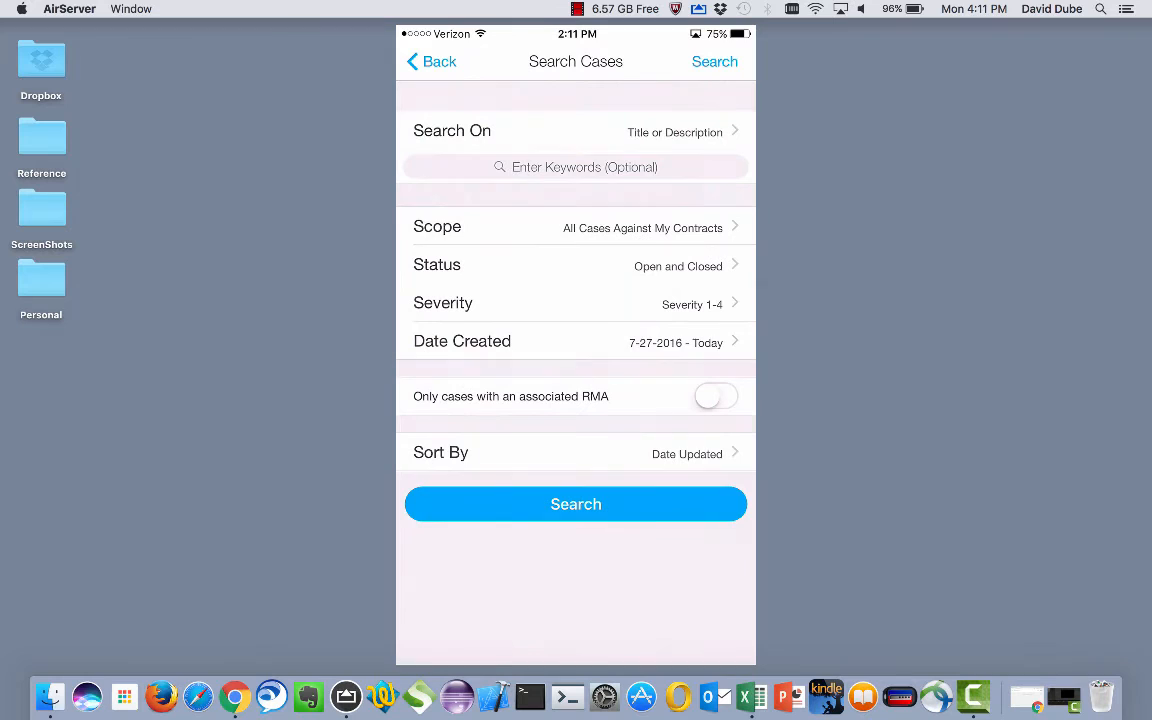
{"action": "left_click", "coordinate": [575, 130]}
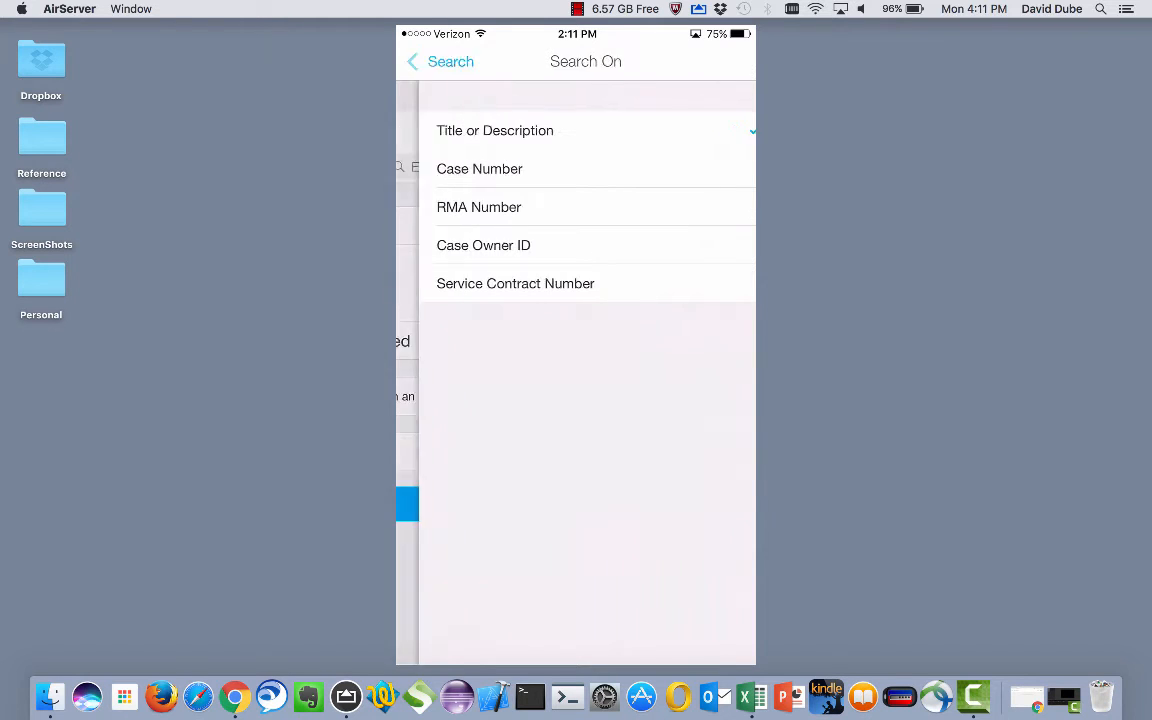
{"action": "left_click", "coordinate": [495, 130]}
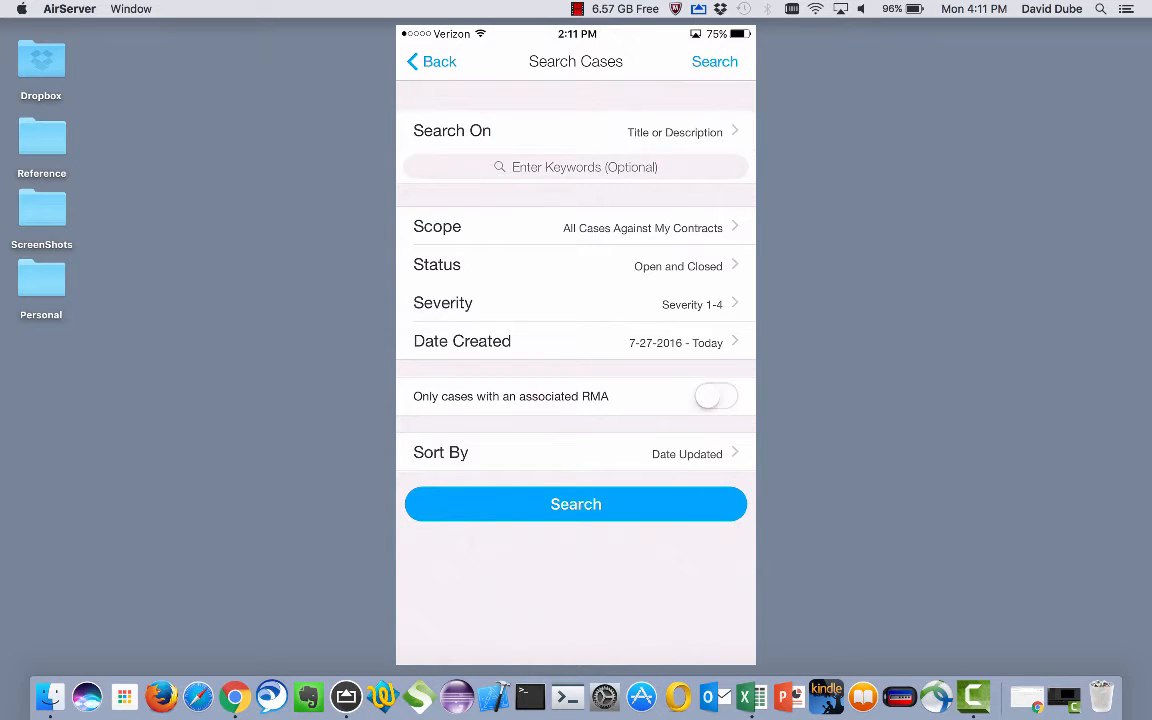
- Inspect the Date Created start-date picker, then begin a new case at the serial number step
{"action": "left_click", "coordinate": [575, 340]}
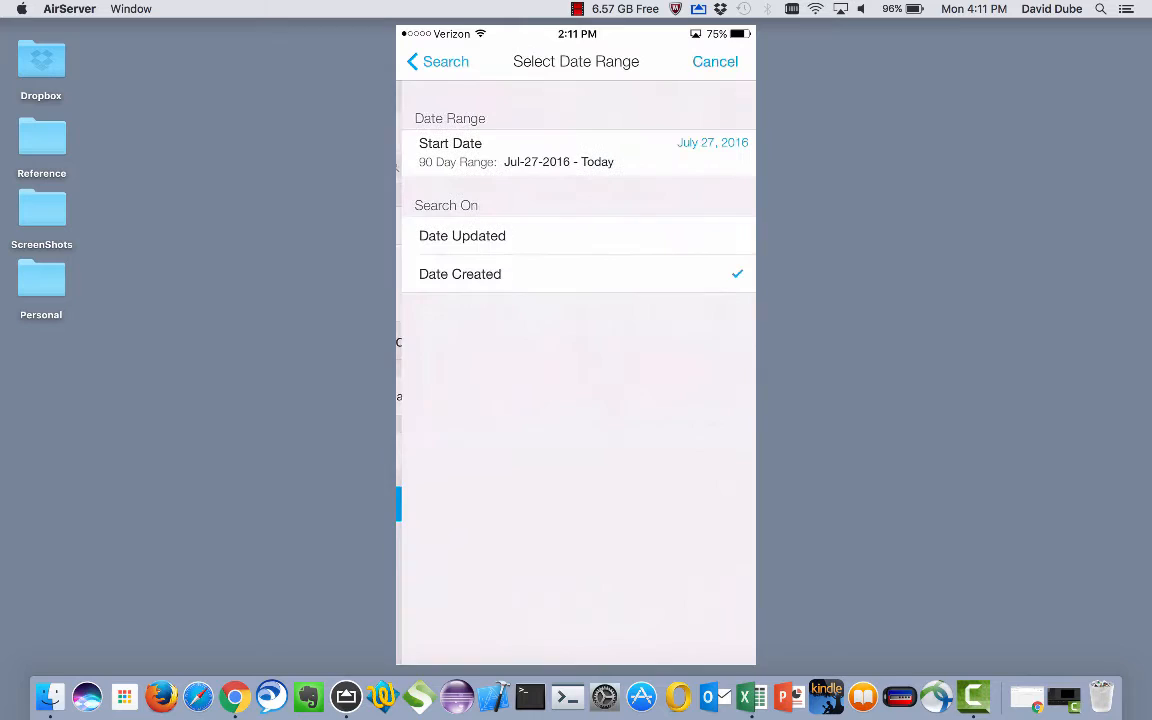
{"action": "left_click", "coordinate": [450, 152]}
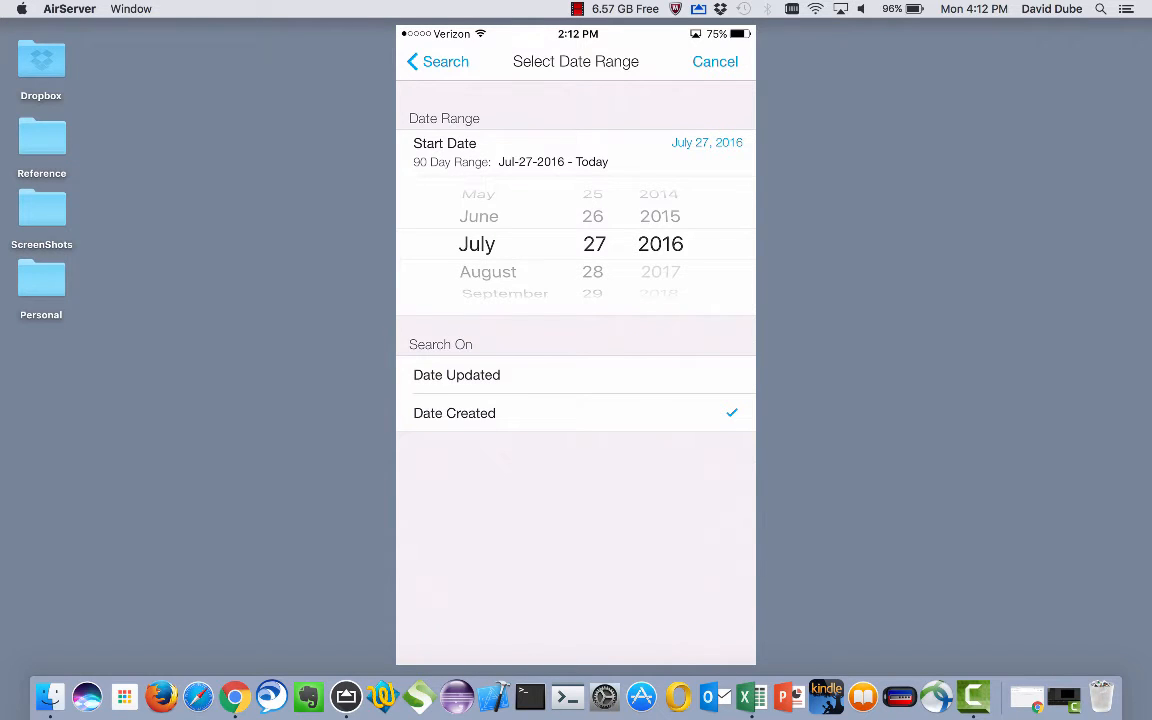
{"action": "scroll", "scroll_direction": "down", "scroll_amount": 3}
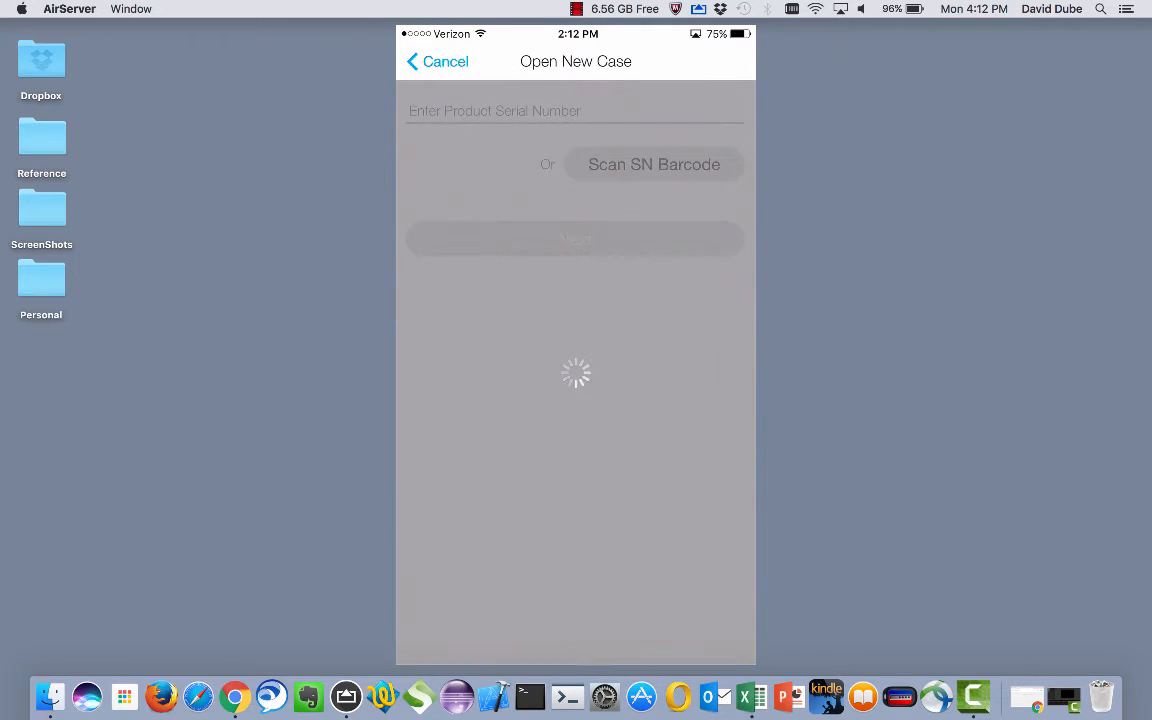
- Enter the serial number, keep Severity 3, LAN Switching, Cat2960G, and Hardware Failure
{"action": "left_click", "coordinate": [653, 164]}
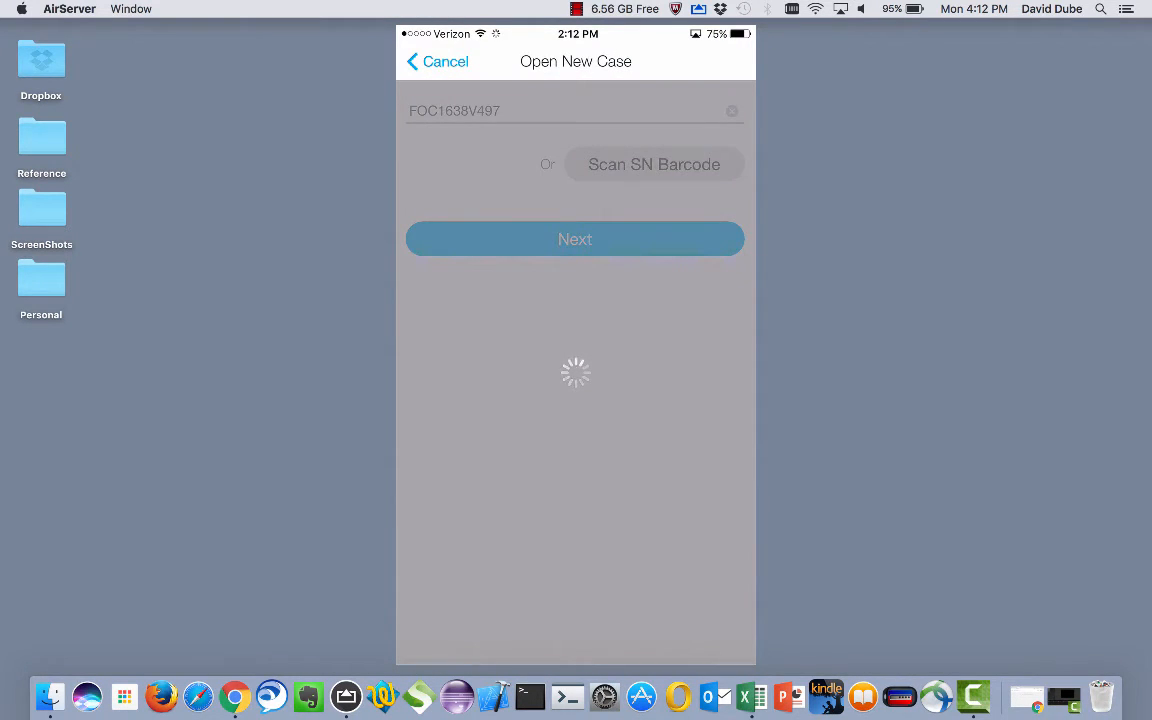
{"action": "left_click", "coordinate": [575, 239]}
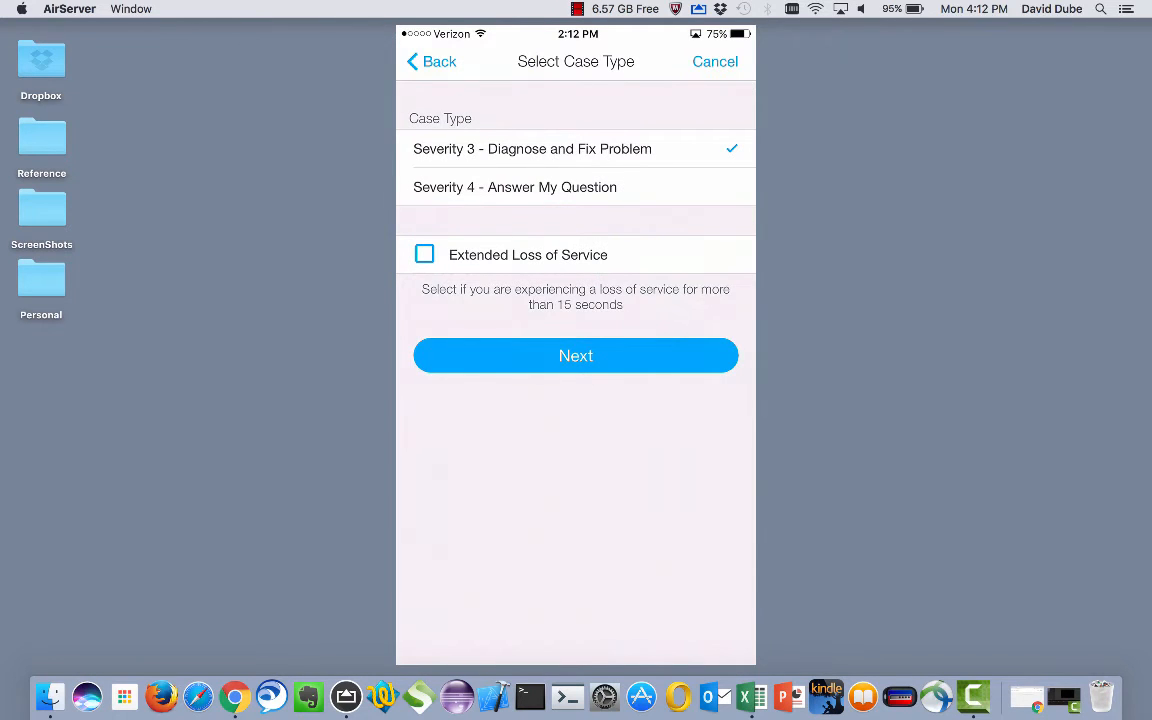
{"action": "left_click", "coordinate": [575, 355]}
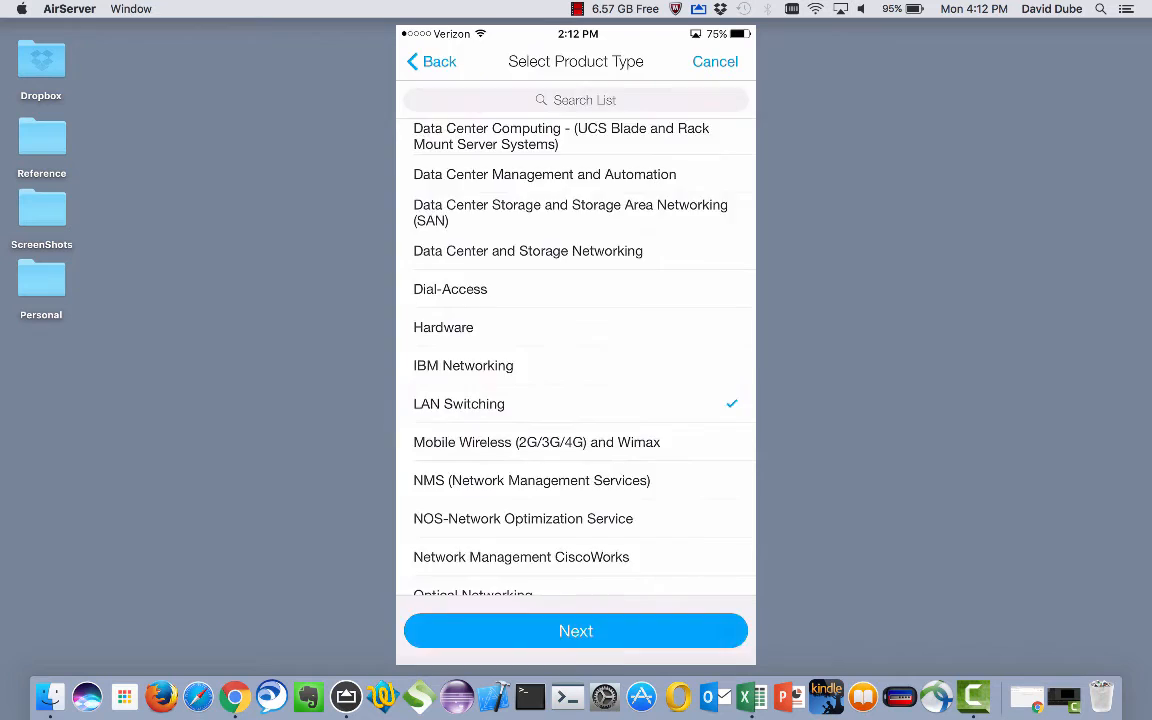
{"action": "left_click", "coordinate": [458, 403]}
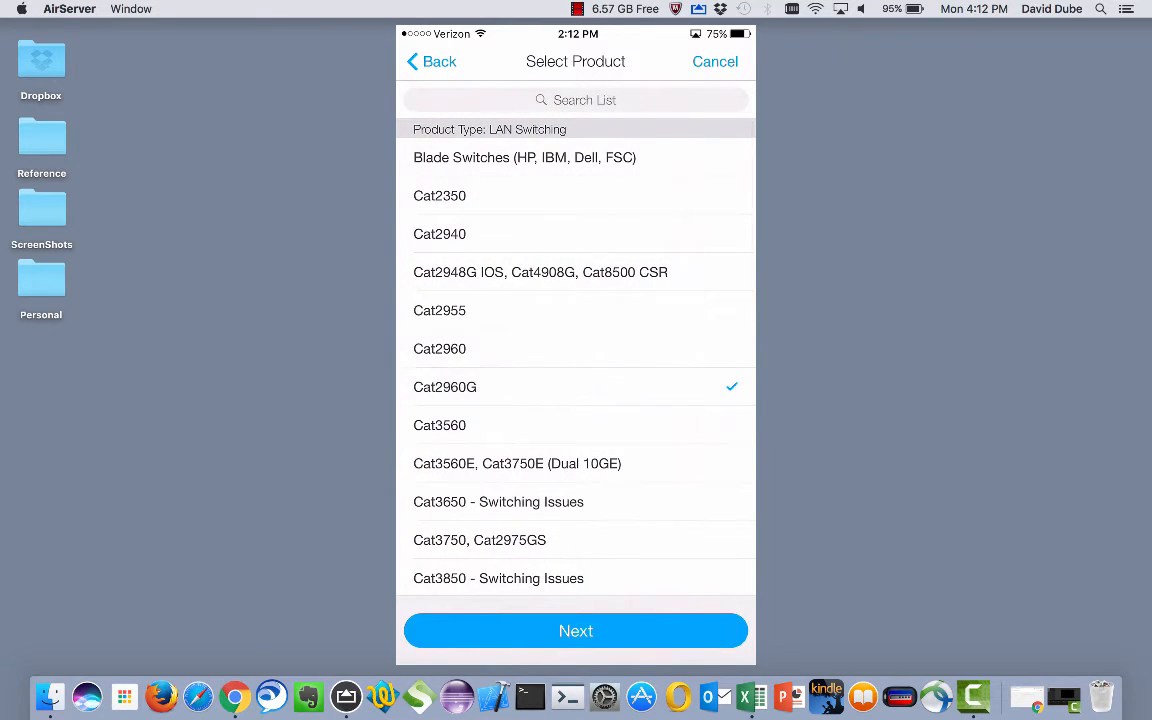
{"action": "left_click", "coordinate": [575, 630]}
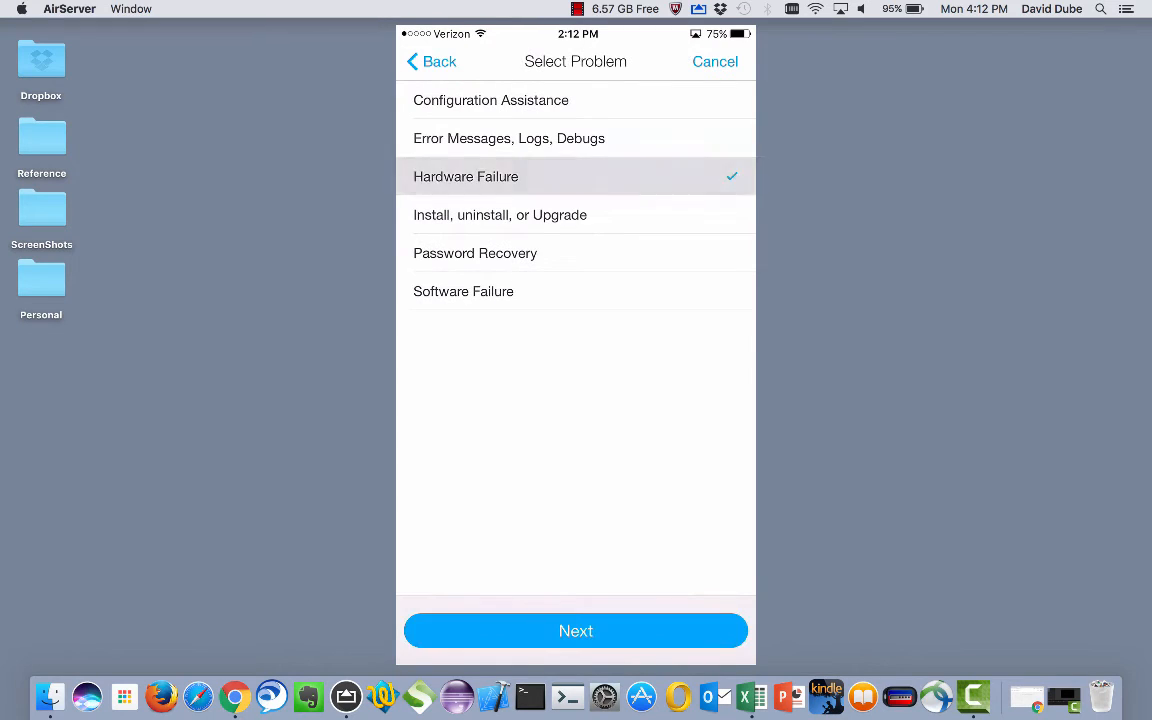
{"action": "left_click", "coordinate": [575, 630]}
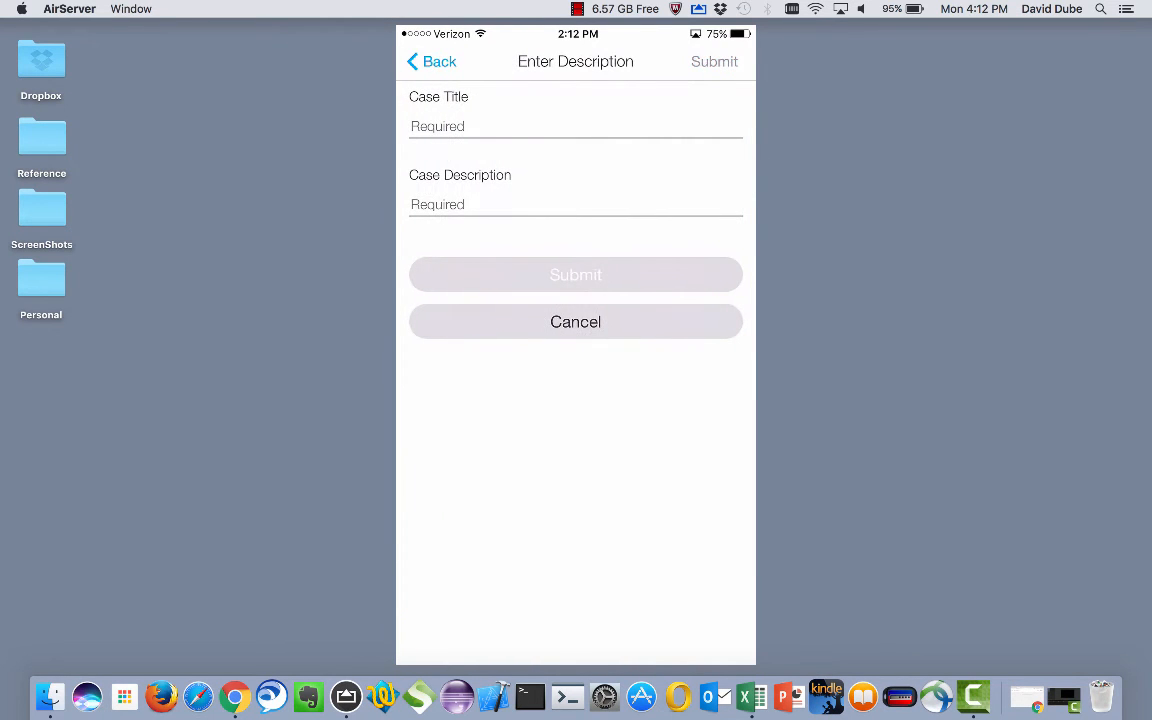
- Enter the case title 'Test cae - dont close'
{"action": "left_click", "coordinate": [575, 126]}
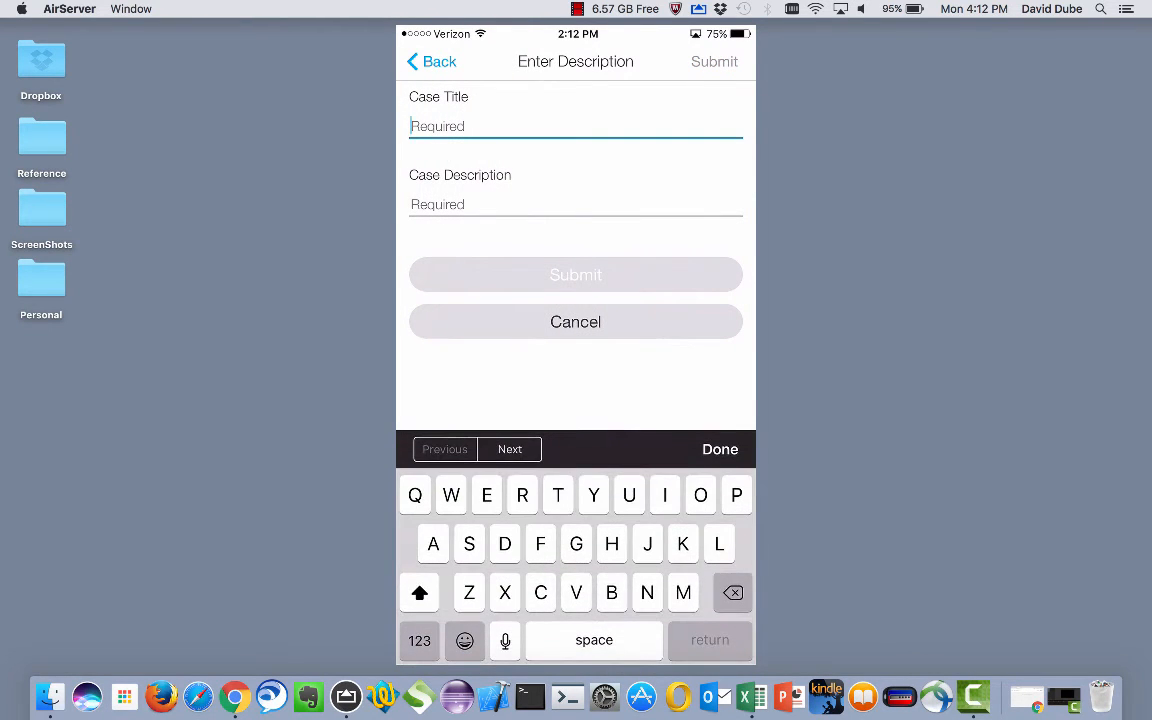
{"action": "type", "text": "Test cae -"}
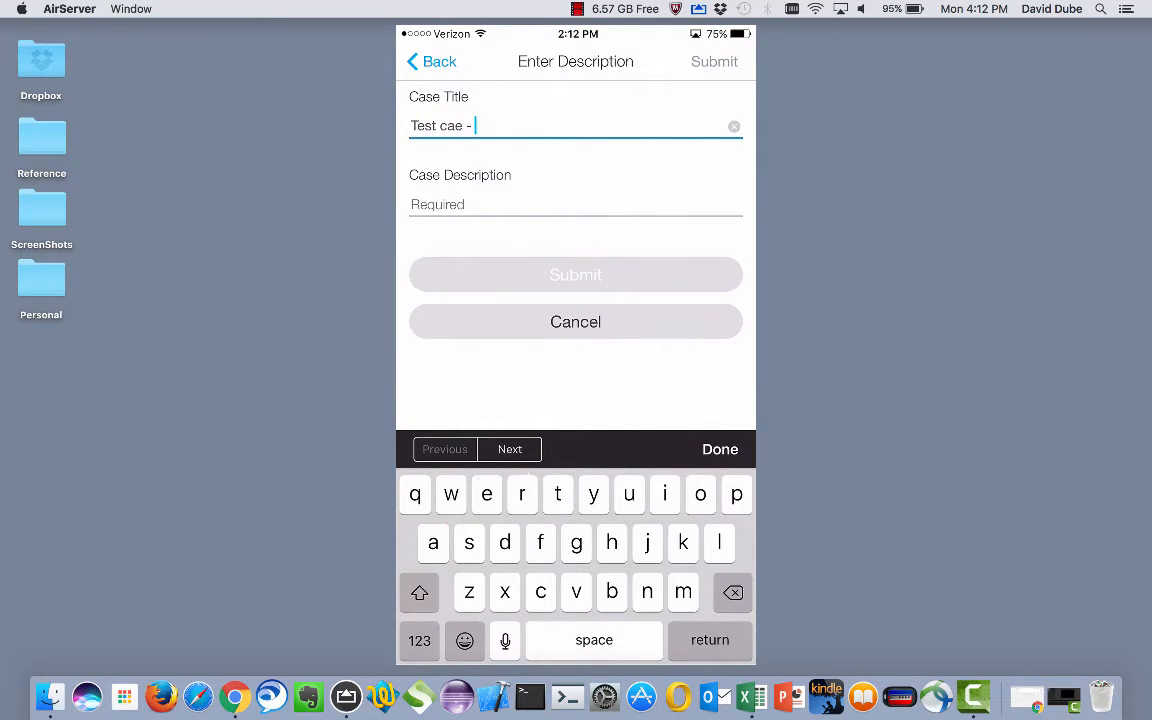
{"action": "type", "text": "dont close"}
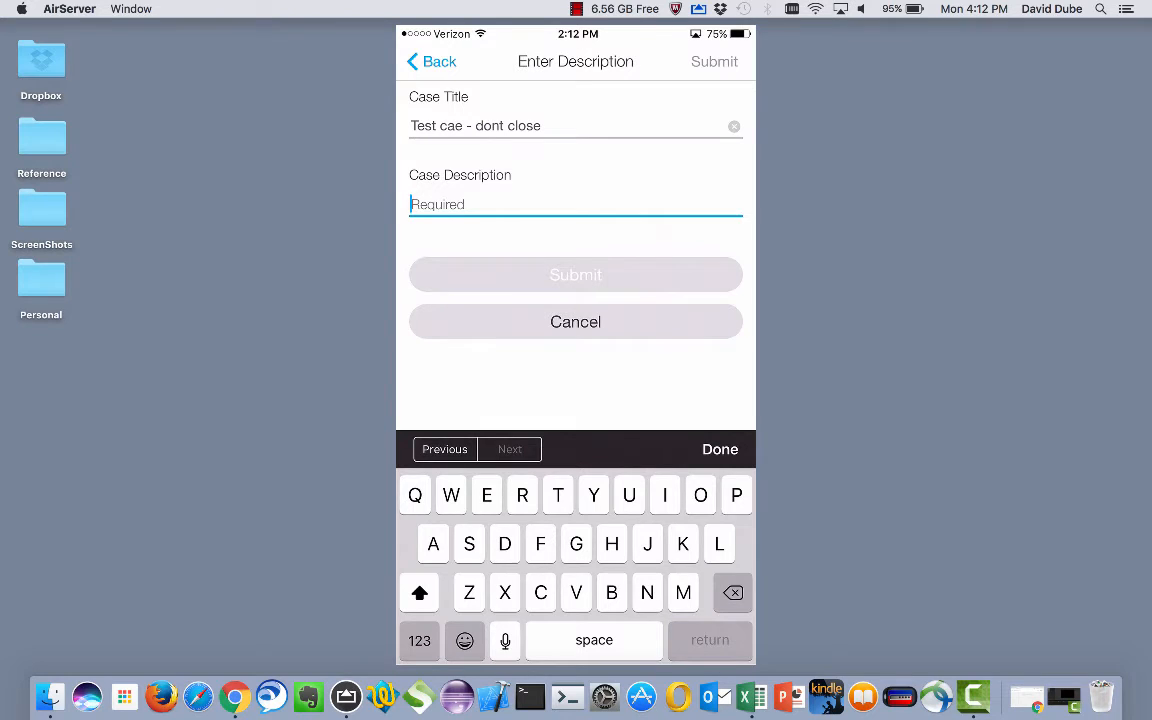
- Dictate the description 'This is a sample test case...' and submit the case
{"action": "left_click", "coordinate": [505, 640]}
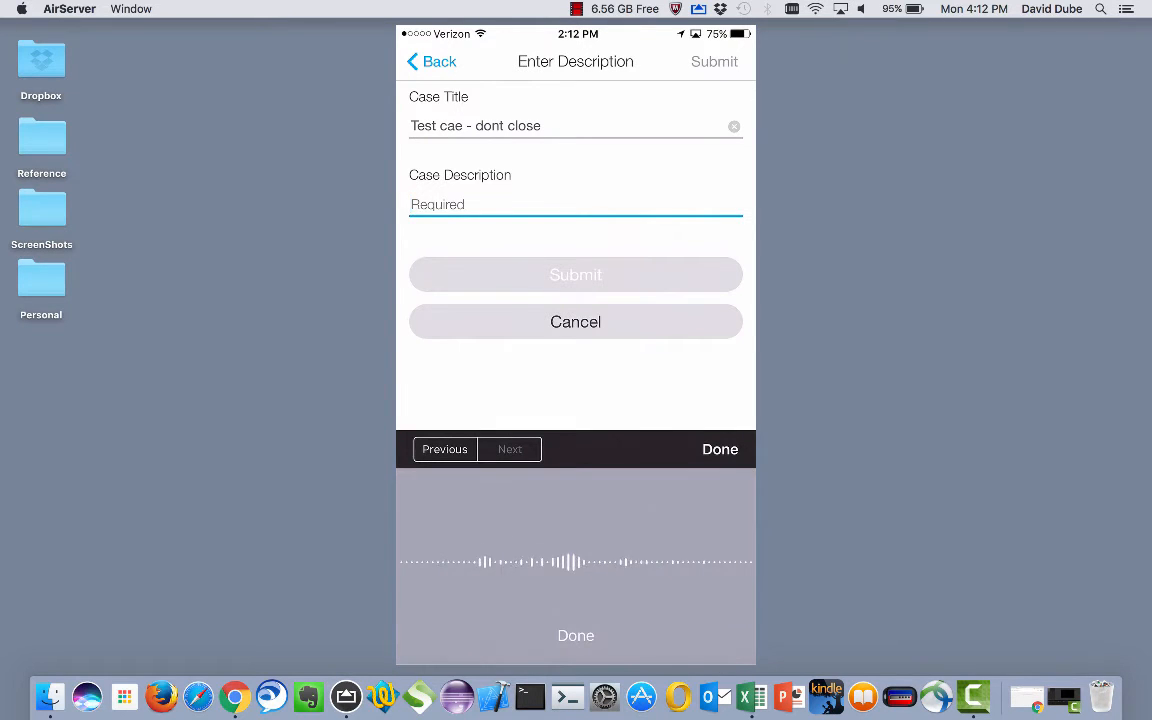
{"action": "type", "text": "This is a sample"}
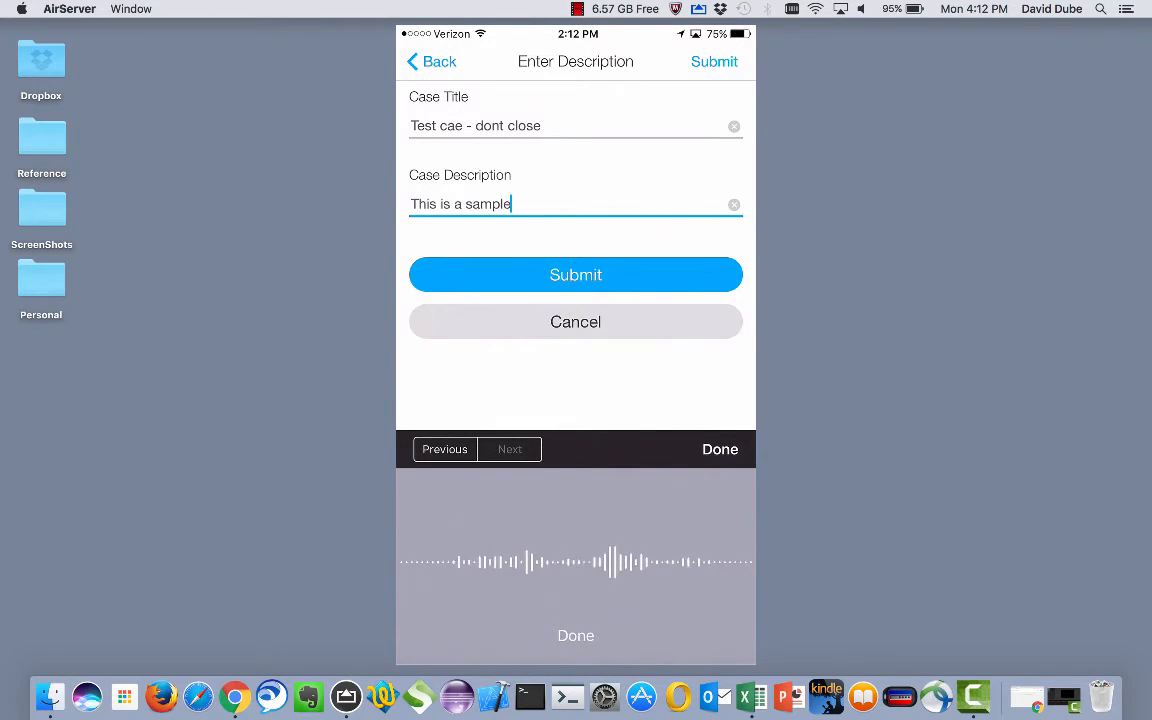
{"action": "type", "text": "test case description if you want to go longer you can"}
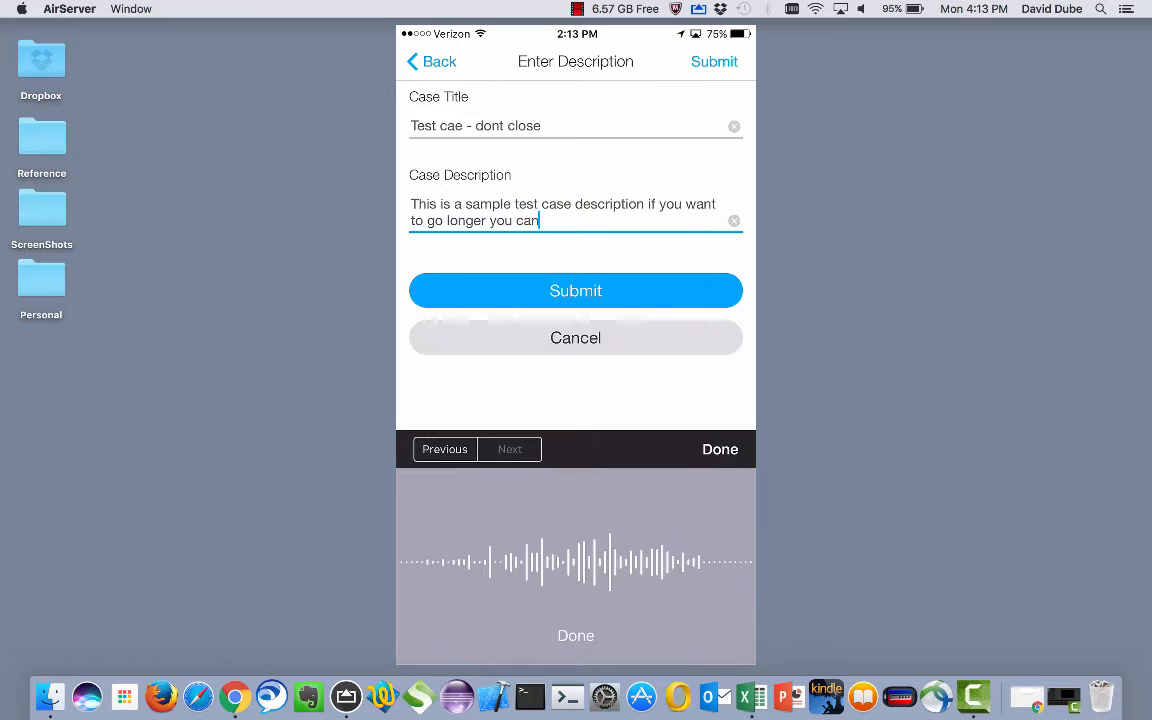
{"action": "type", "text": "there is no limit on how"}
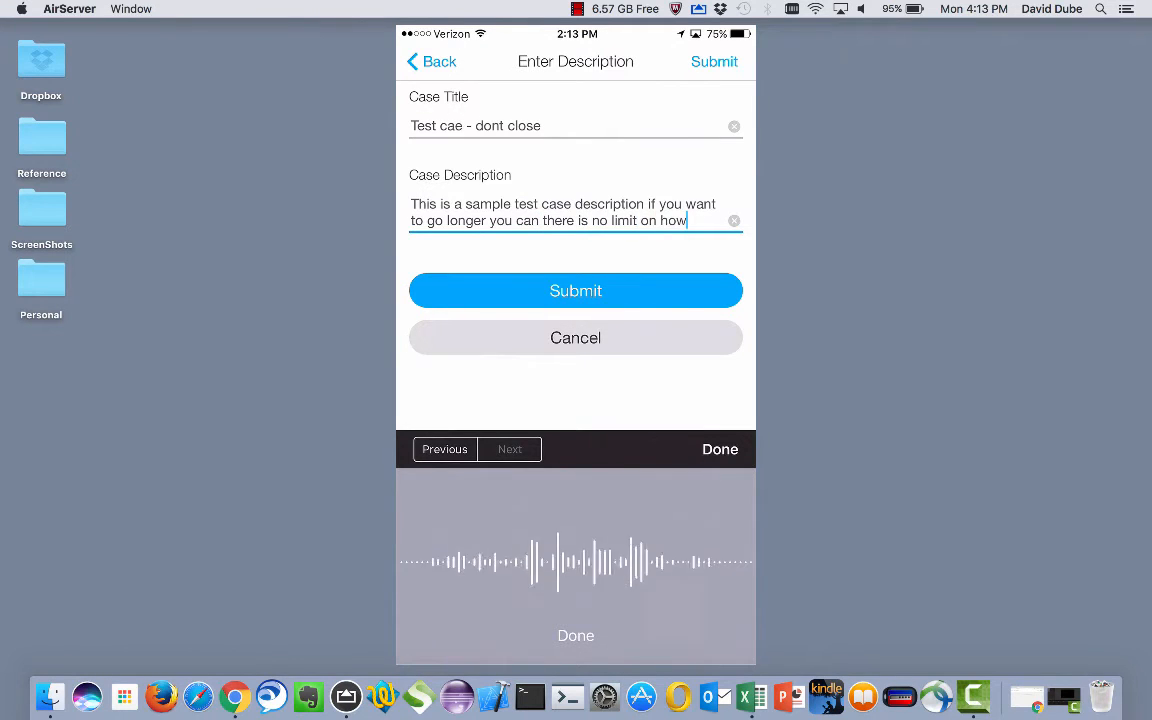
{"action": "type", "text": "long the description"}
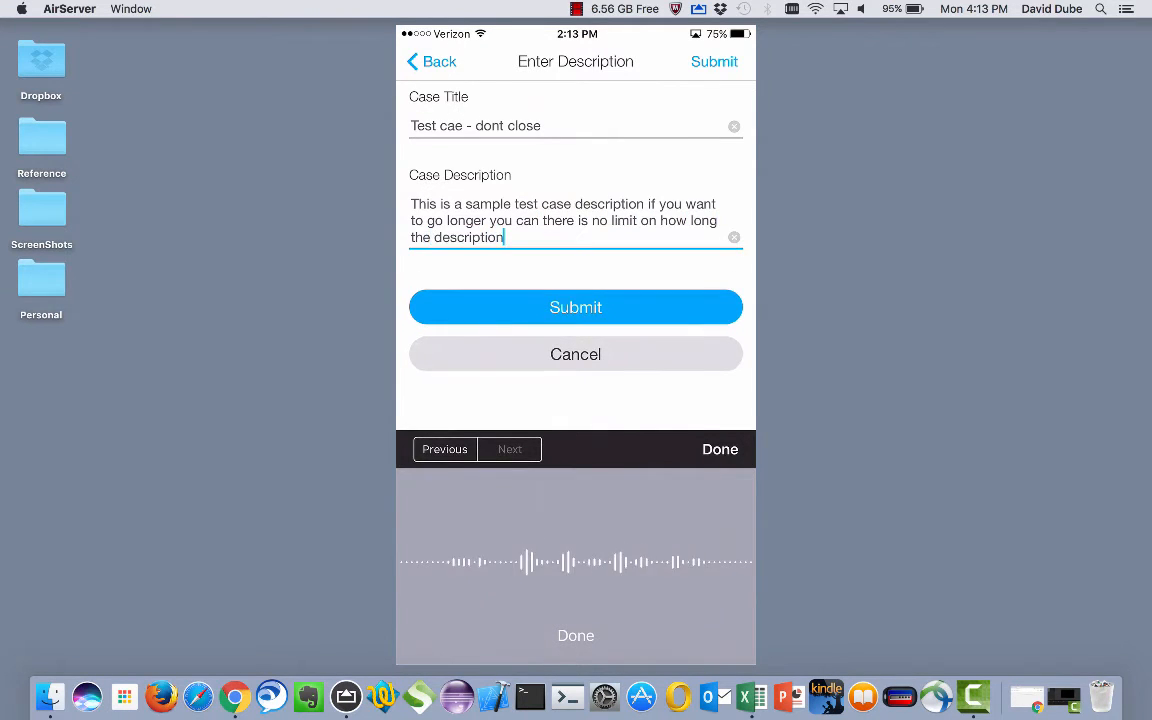
{"action": "type", "text": "can be."}
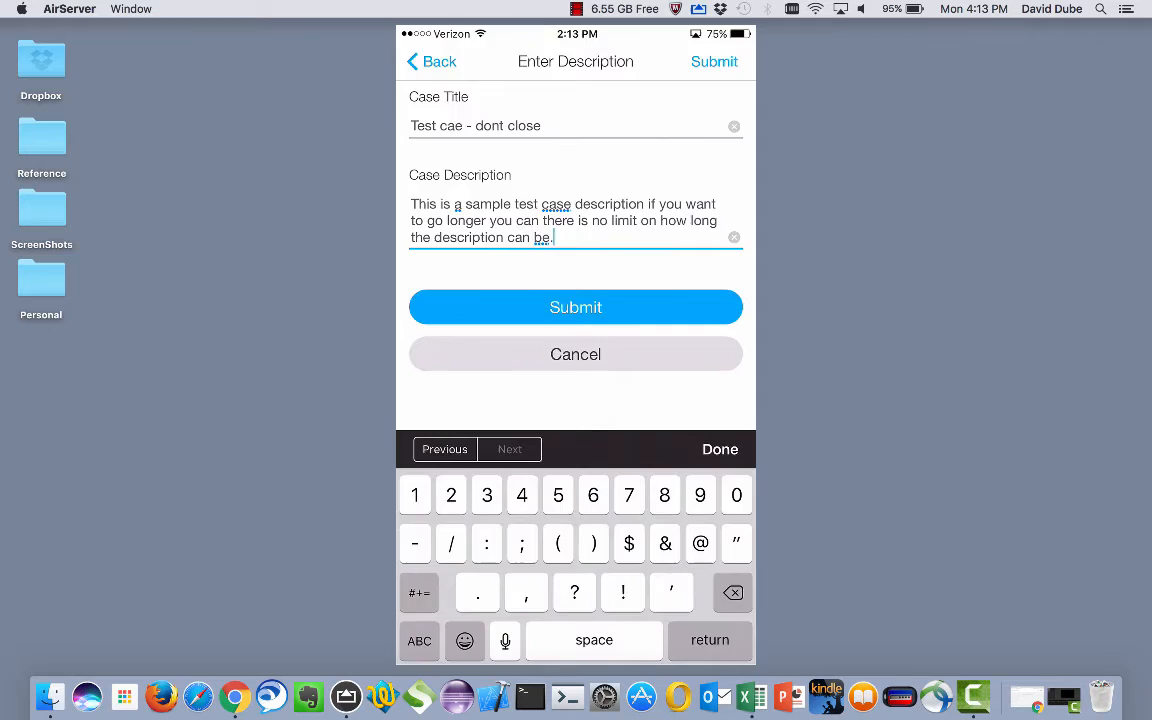
{"action": "left_click", "coordinate": [575, 307]}
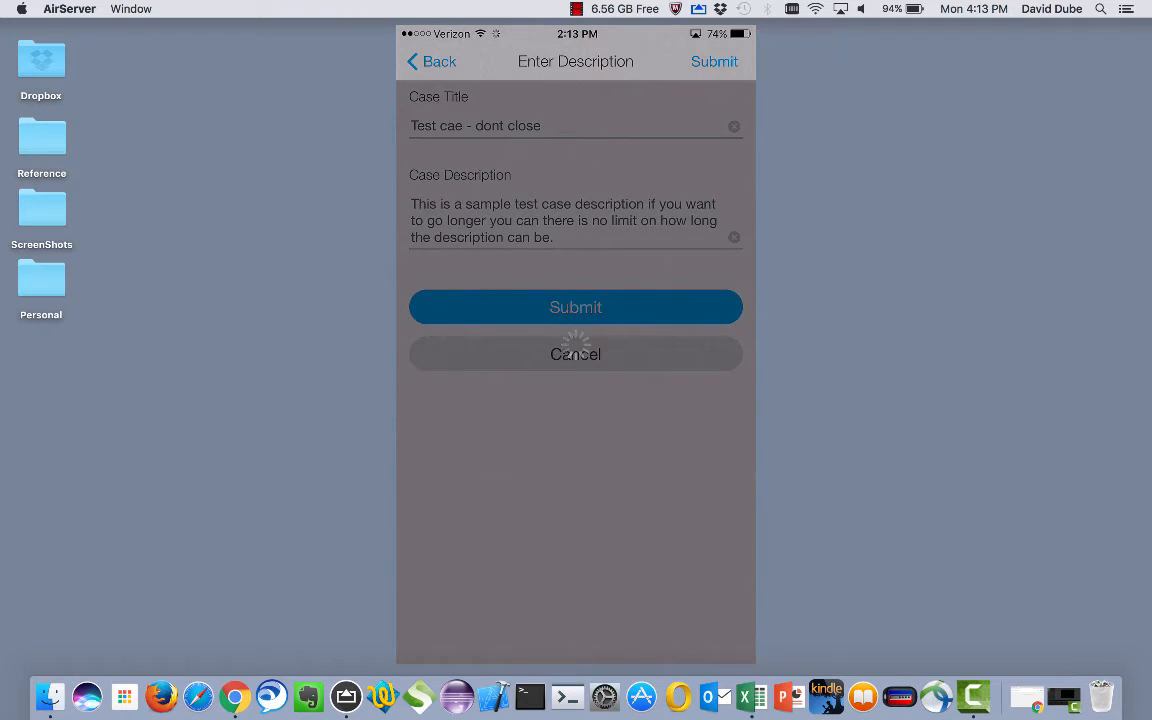
{"action": "left_click", "coordinate": [575, 307]}
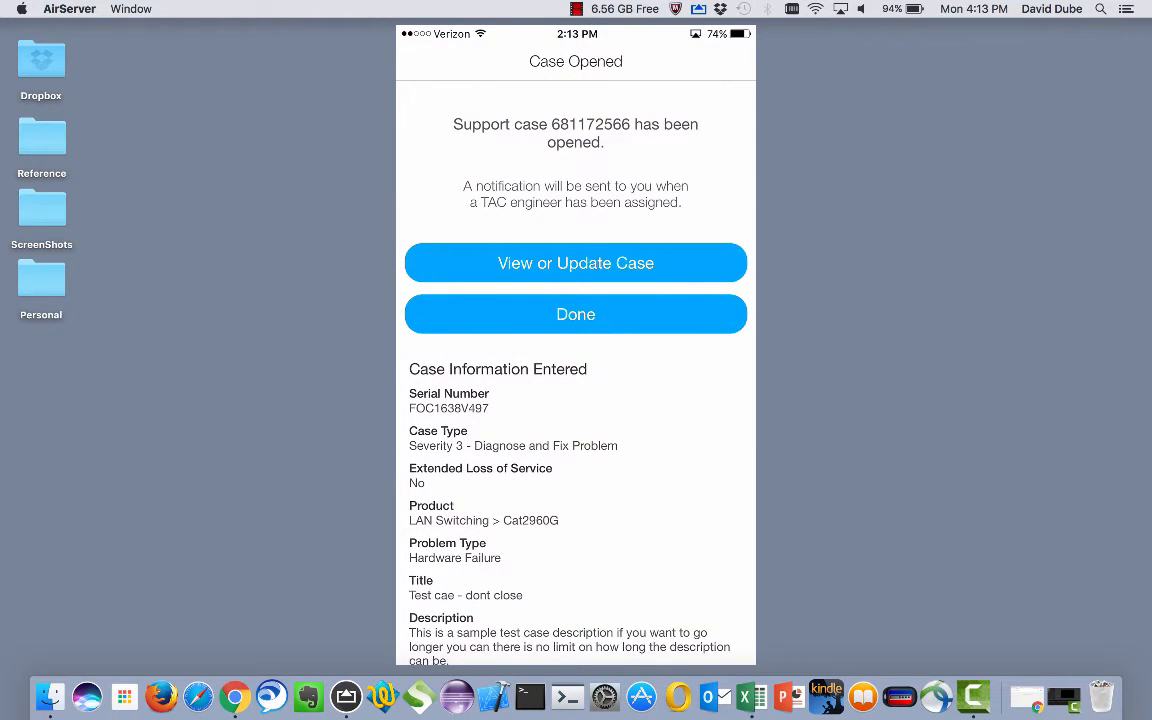
{"action": "left_click", "coordinate": [575, 263]}
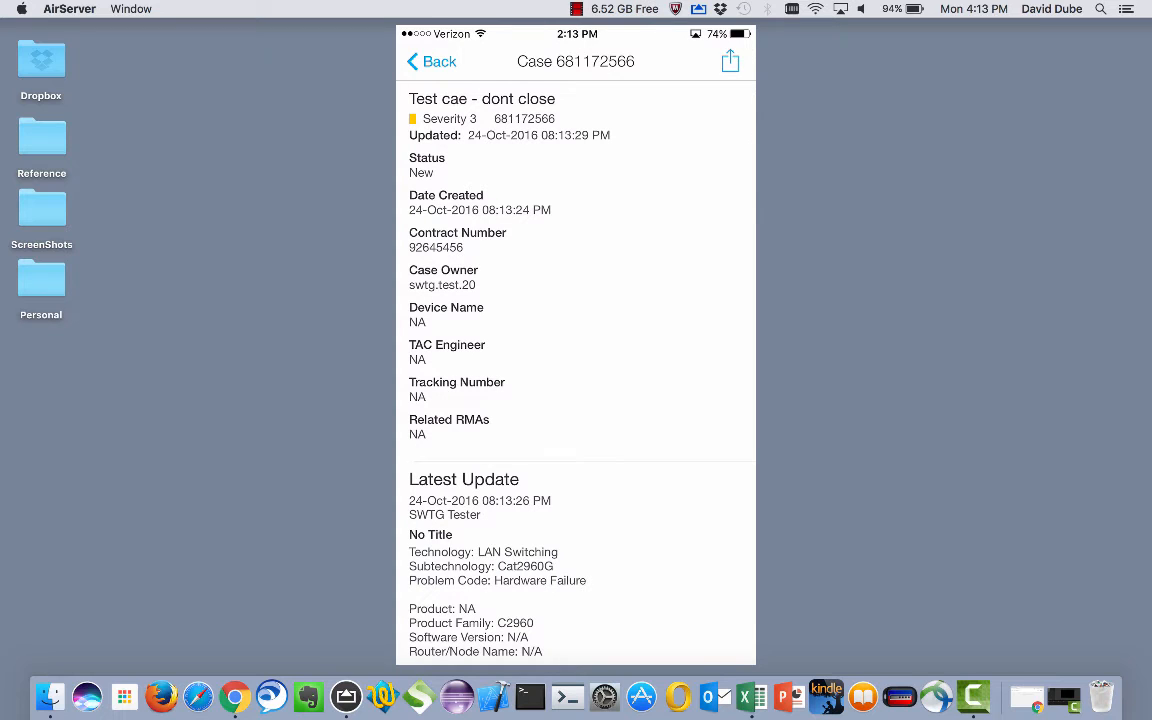
- Show the action menu for case 681172566
{"action": "left_click", "coordinate": [730, 61]}
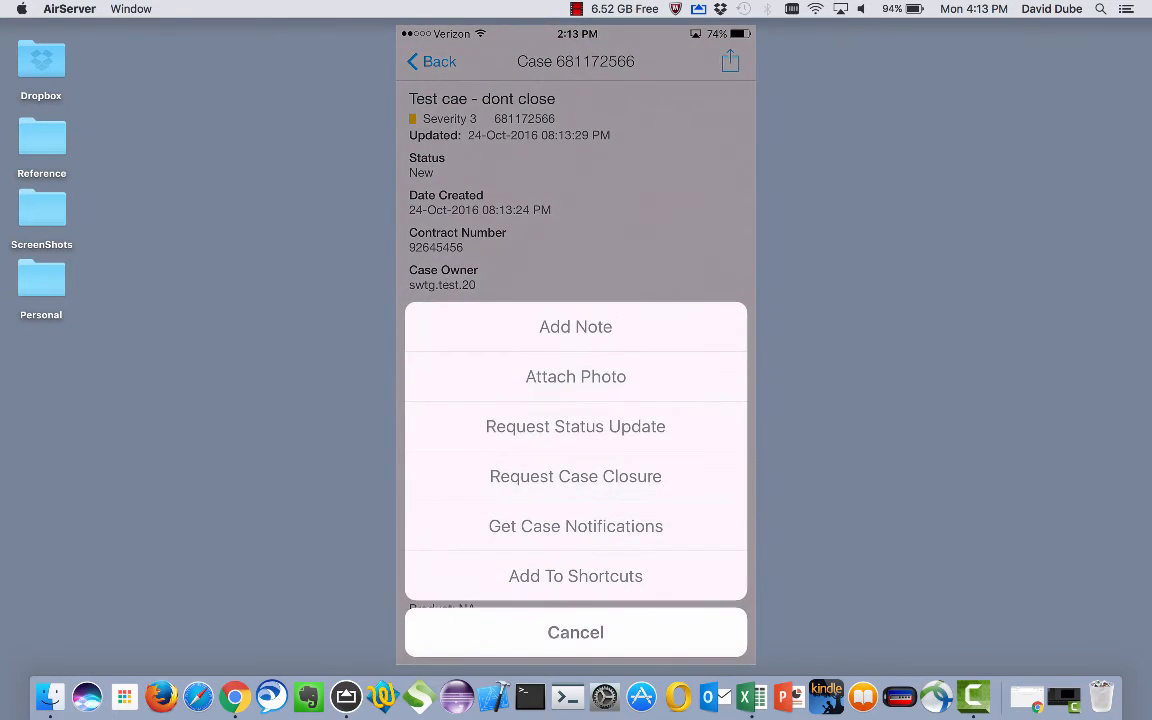
- Take a photo of the Pepsi can and attach it to the case
{"action": "left_click", "coordinate": [575, 376]}
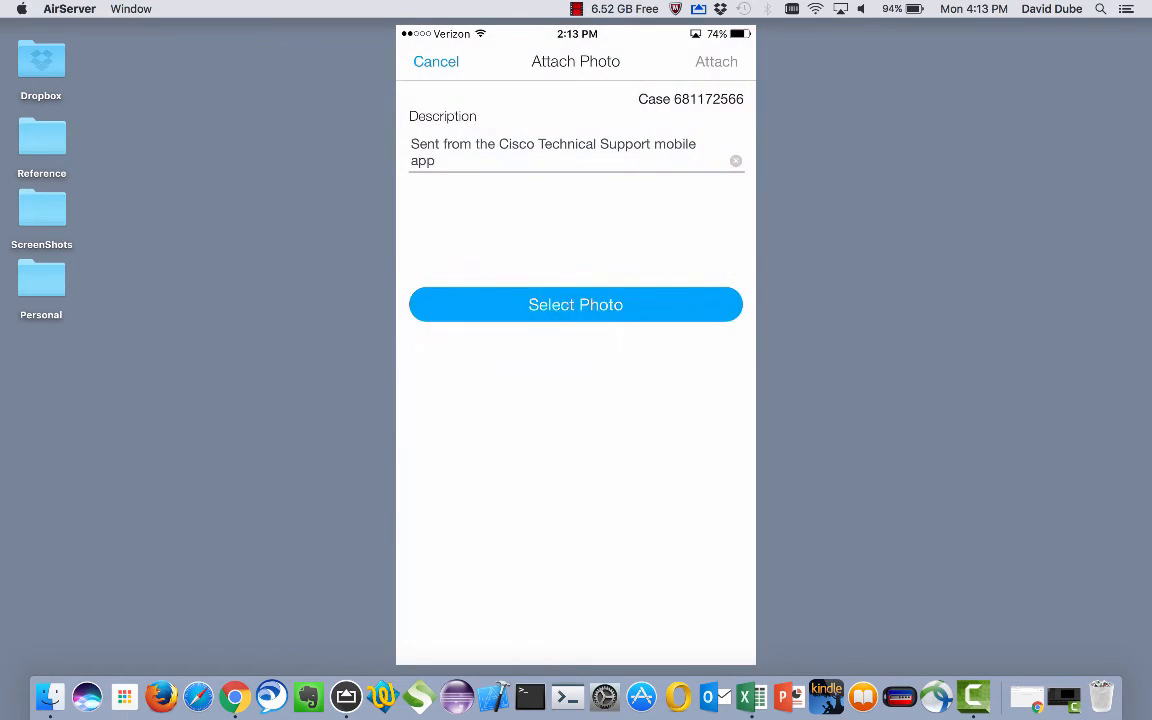
{"action": "left_click", "coordinate": [575, 304]}
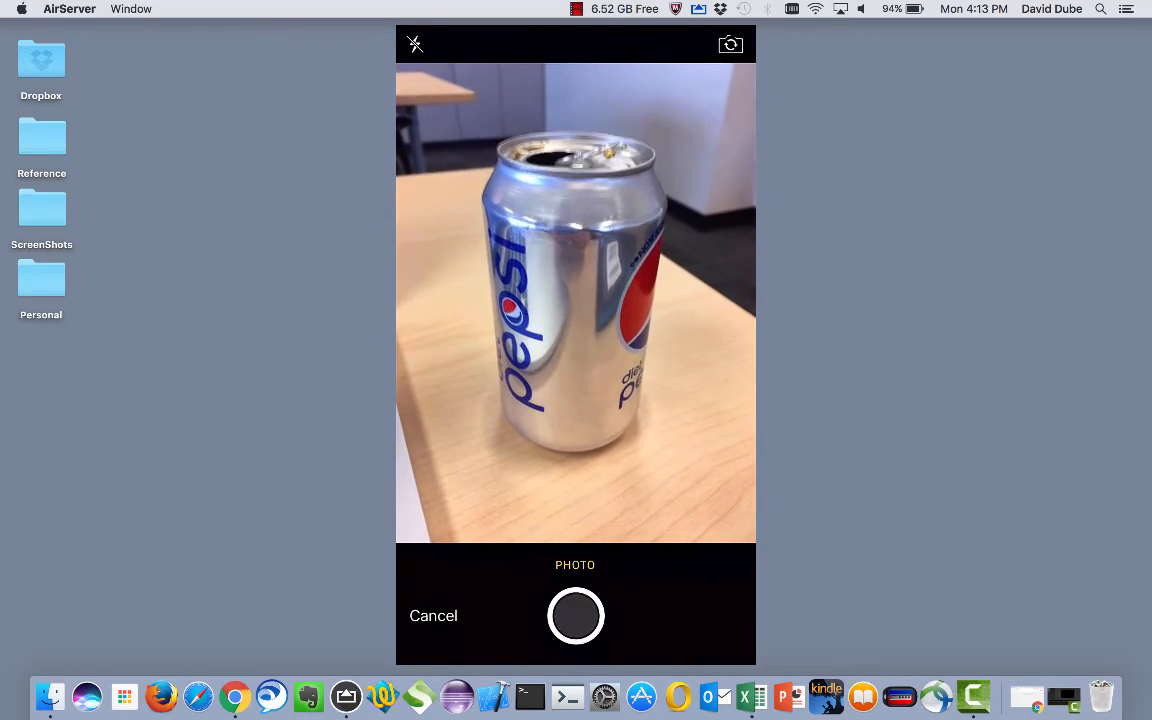
{"action": "left_click", "coordinate": [575, 615]}
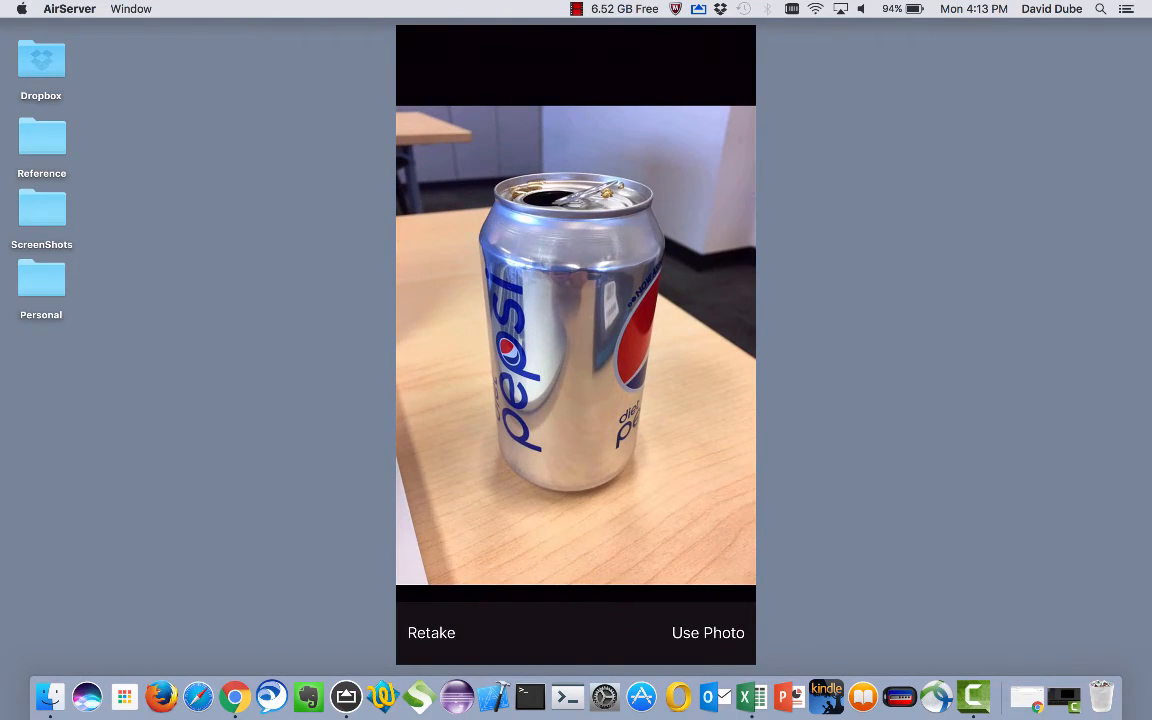
{"action": "left_click", "coordinate": [708, 632]}
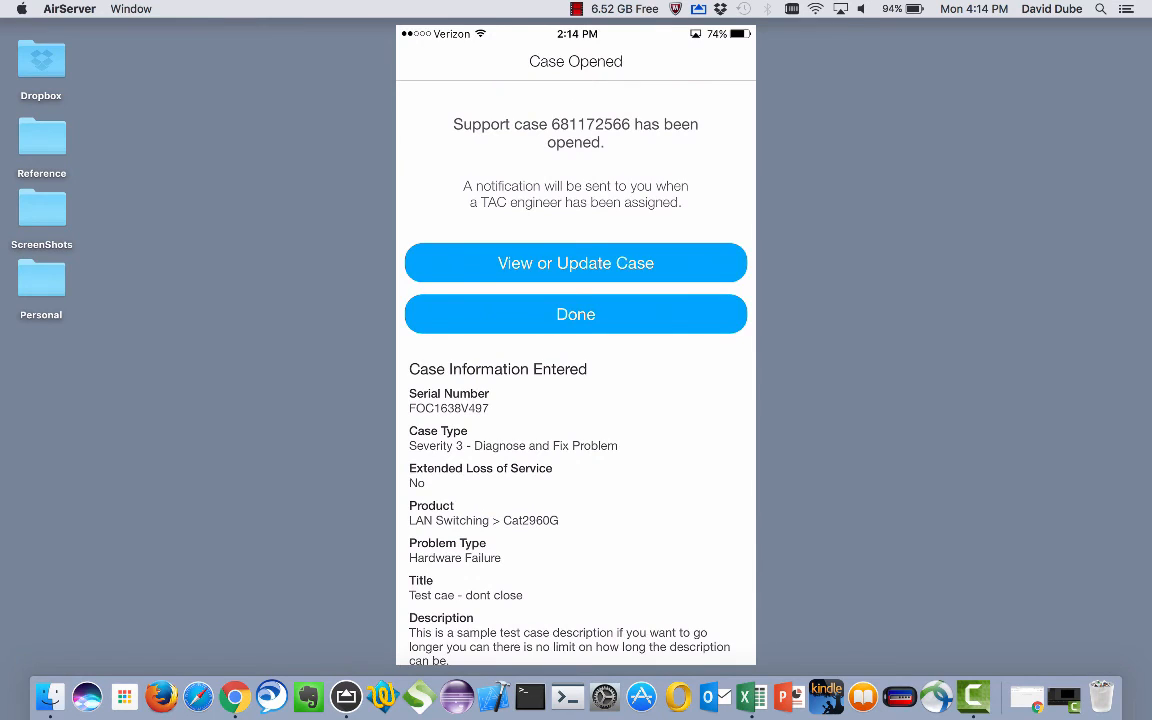
- Dismiss the case confirmation with Done and go back Home from Cases & Contracts
{"action": "left_click", "coordinate": [575, 314]}
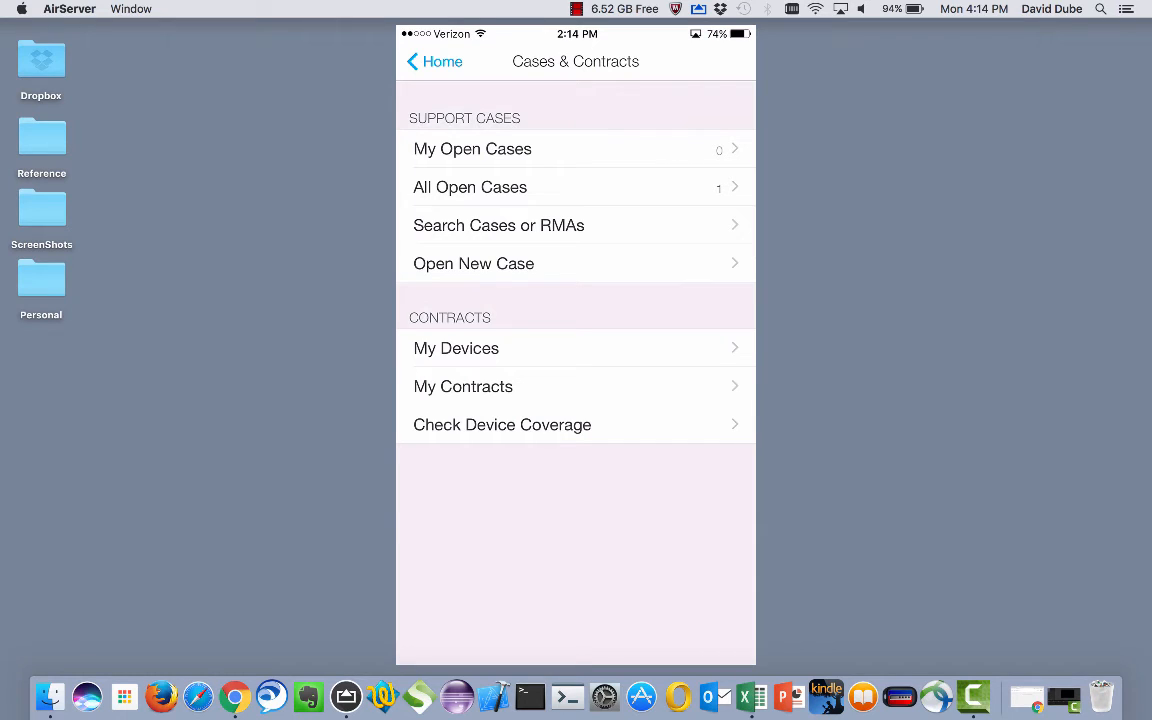
{"action": "left_click", "coordinate": [433, 61]}
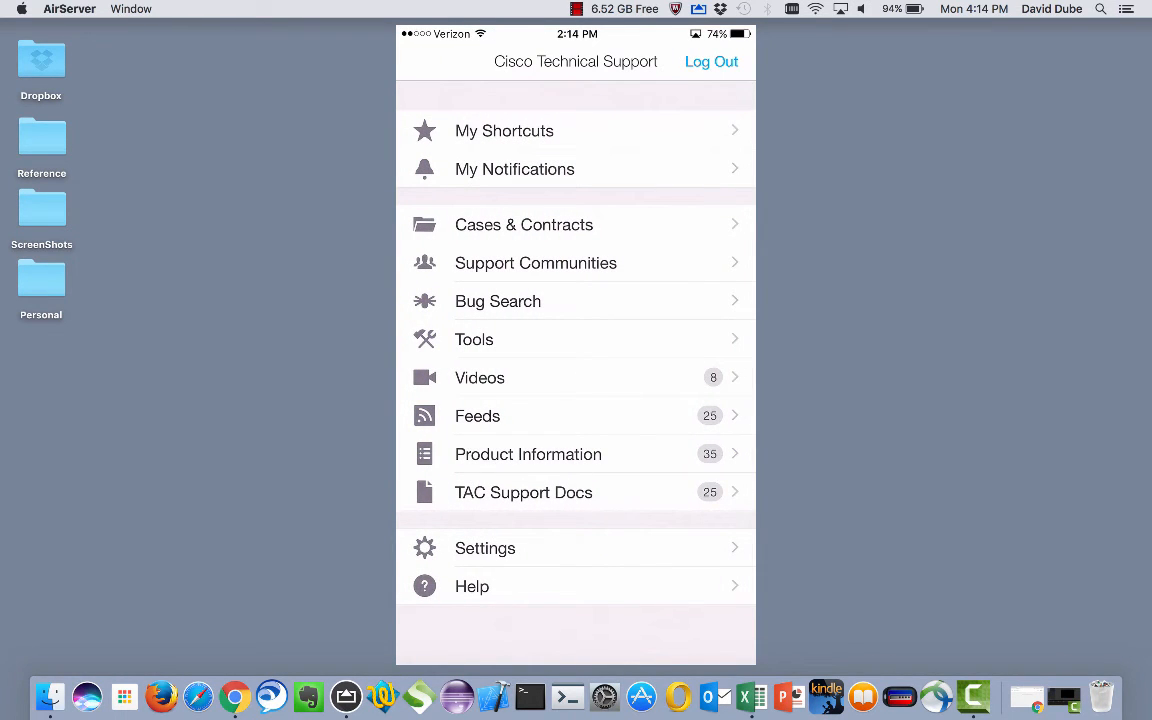
{"action": "left_click", "coordinate": [485, 548]}
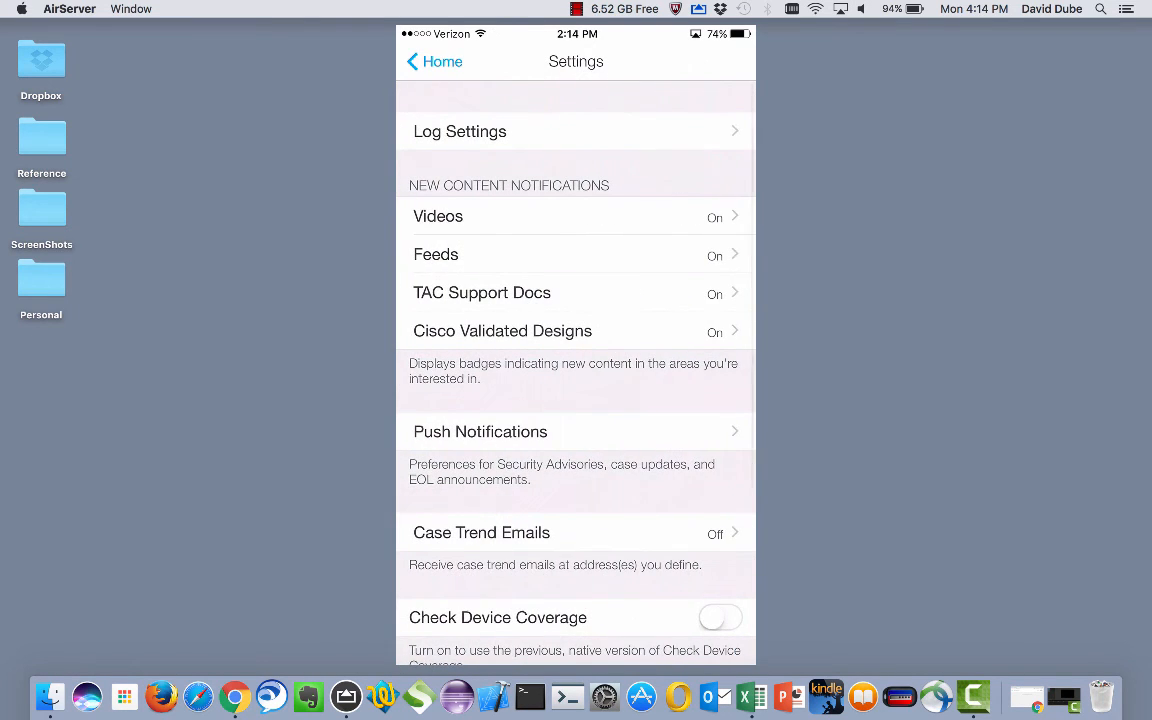
{"action": "scroll", "scroll_direction": "down", "scroll_amount": 3}
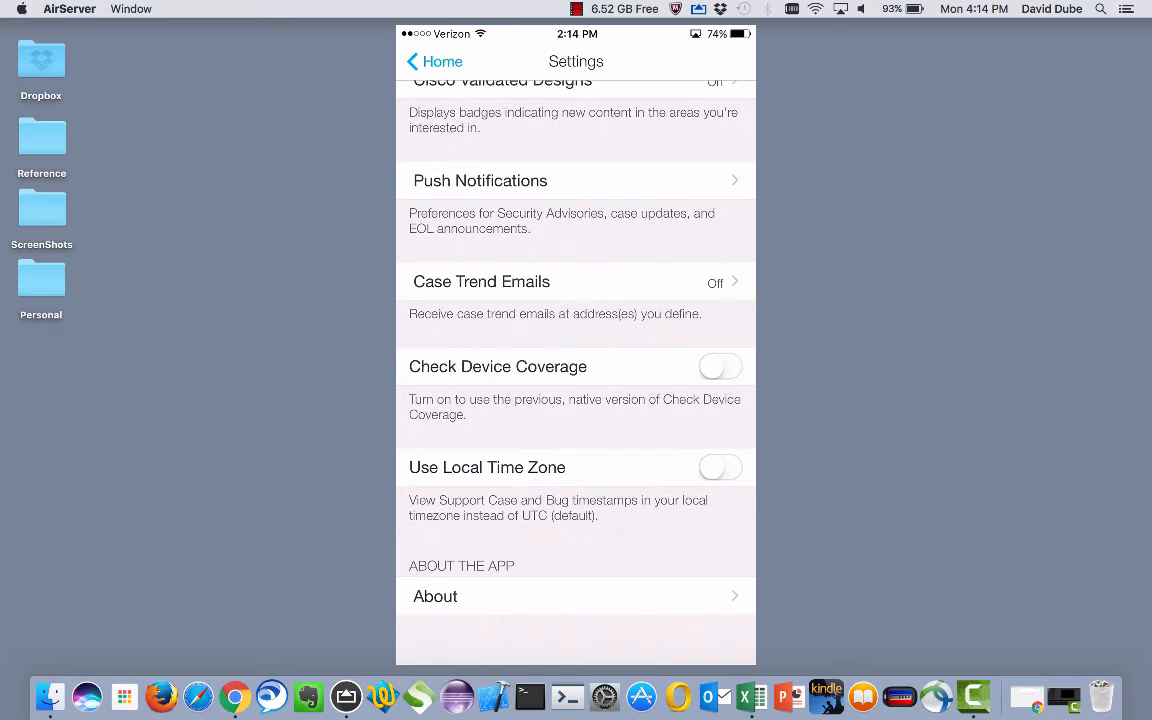
{"action": "left_click", "coordinate": [720, 467]}
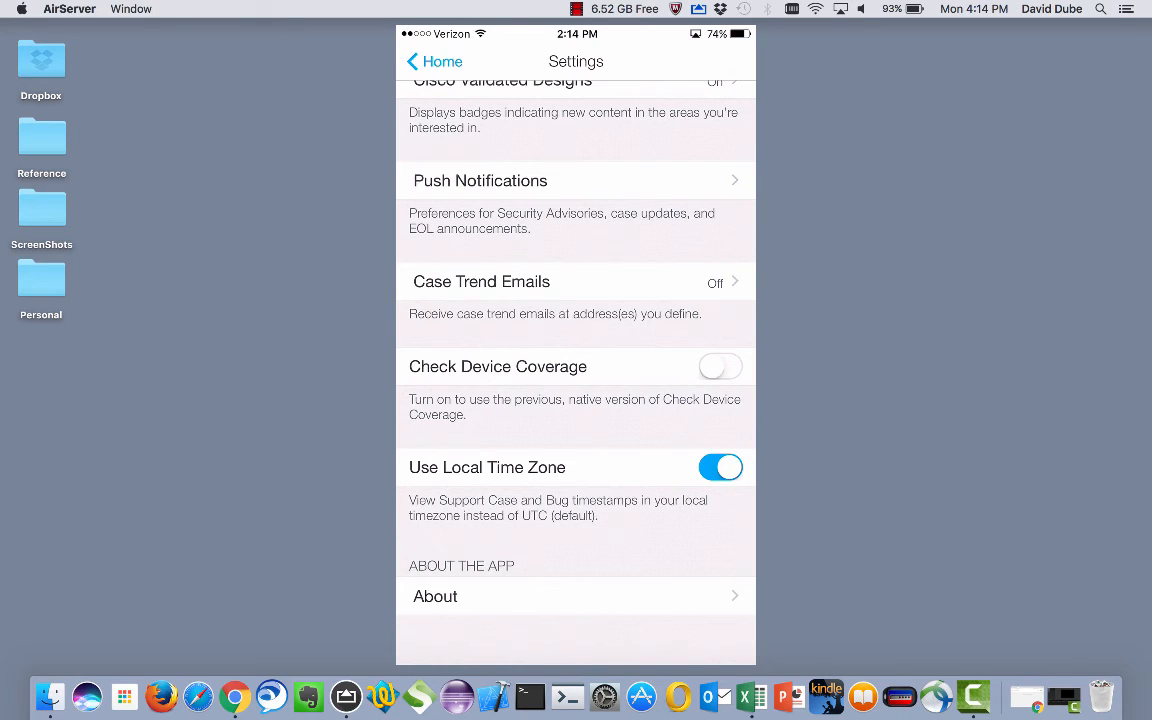
{"action": "left_click", "coordinate": [721, 467]}
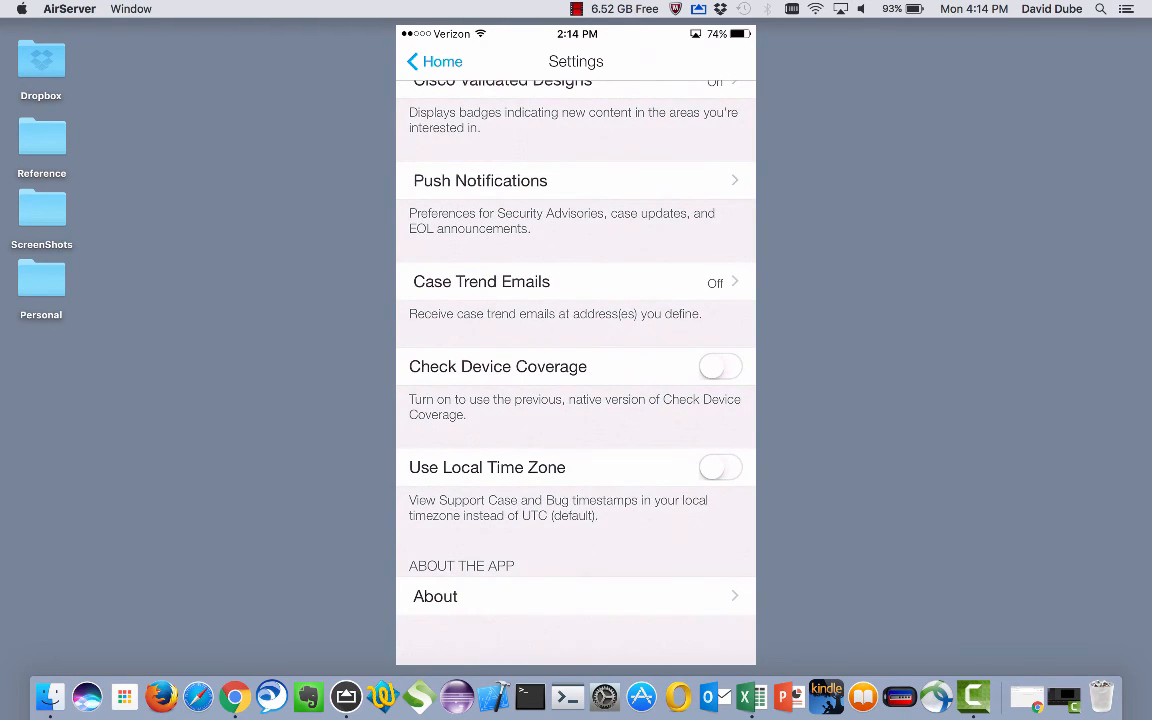
{"action": "left_click", "coordinate": [434, 61]}
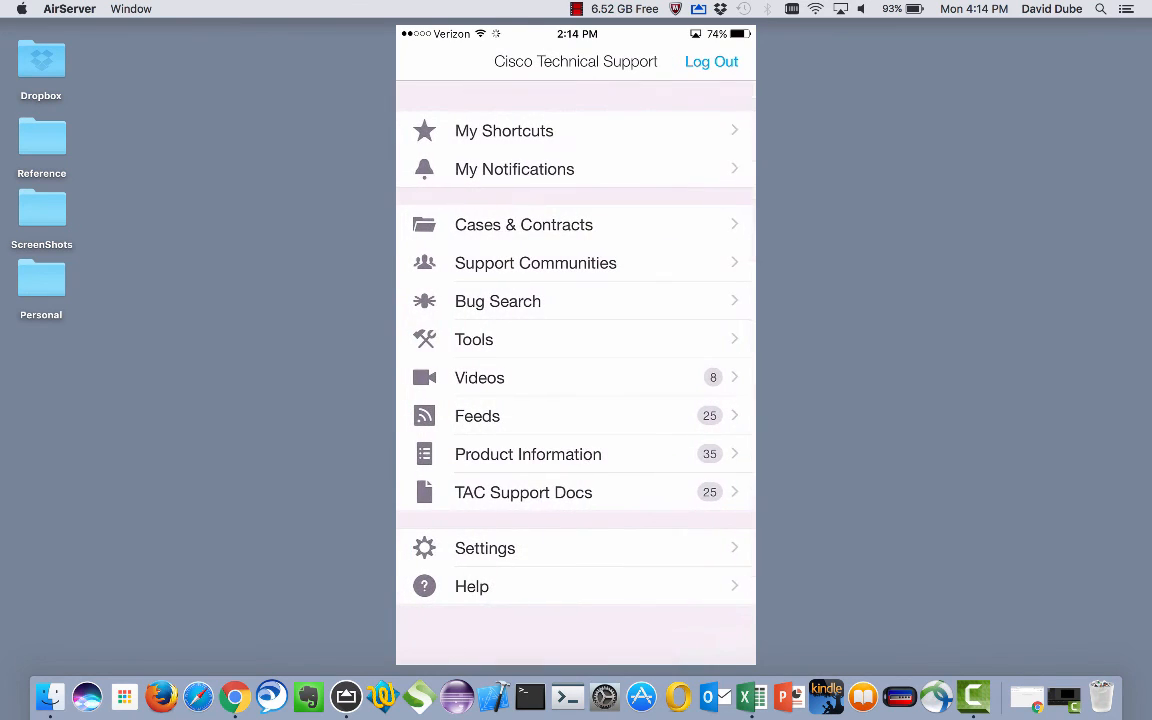